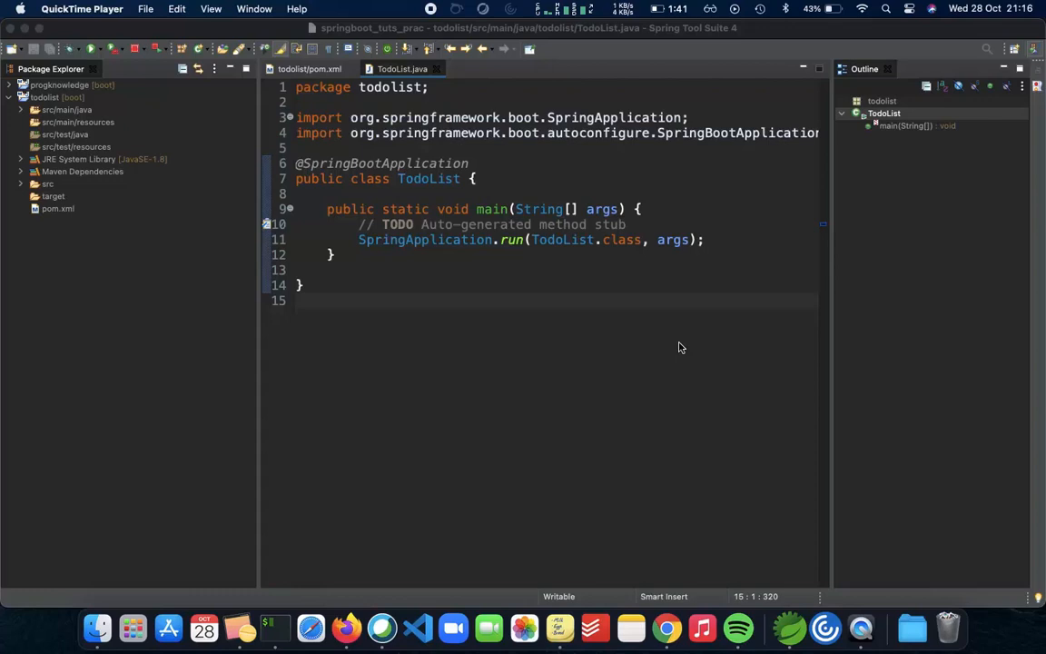
mouse_move(499, 225)
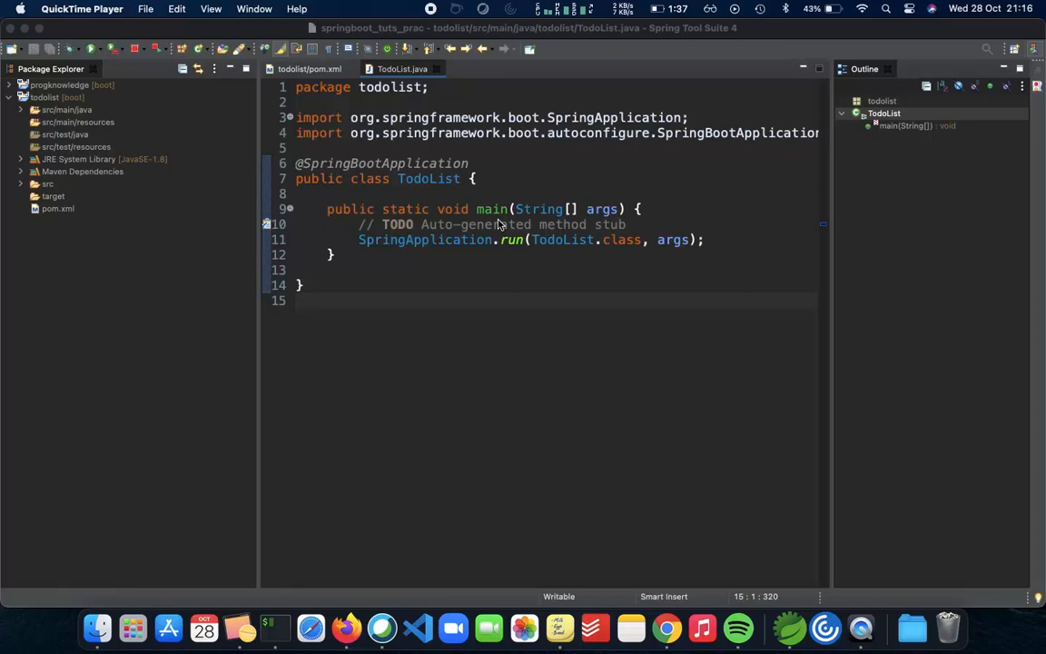
Step: Click around the workspace before starting the new class
left_click(516, 351)
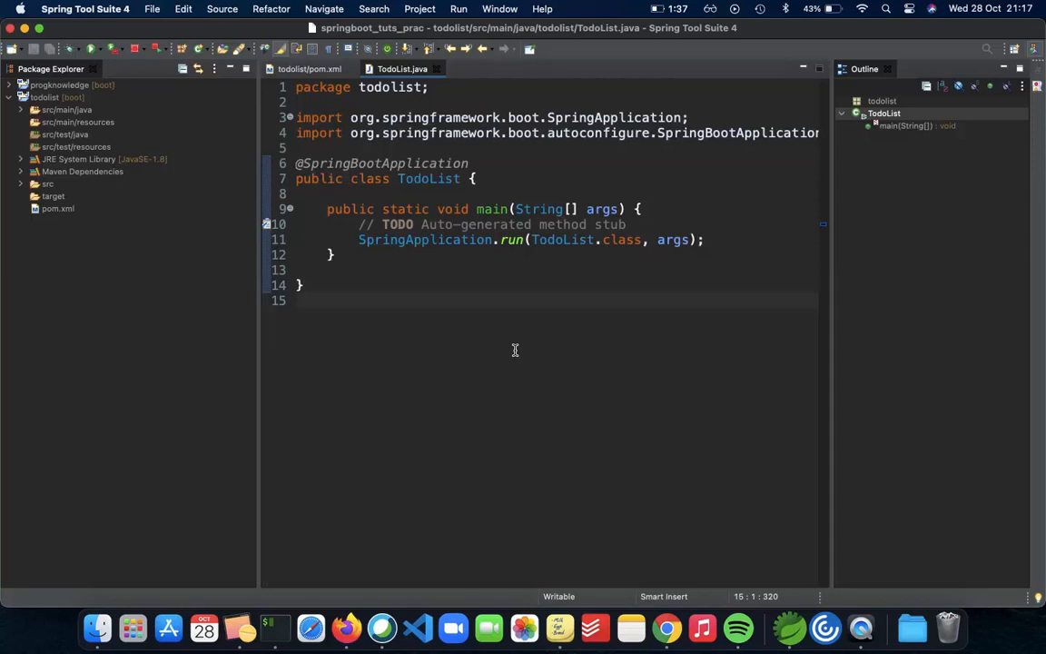
left_click(298, 302)
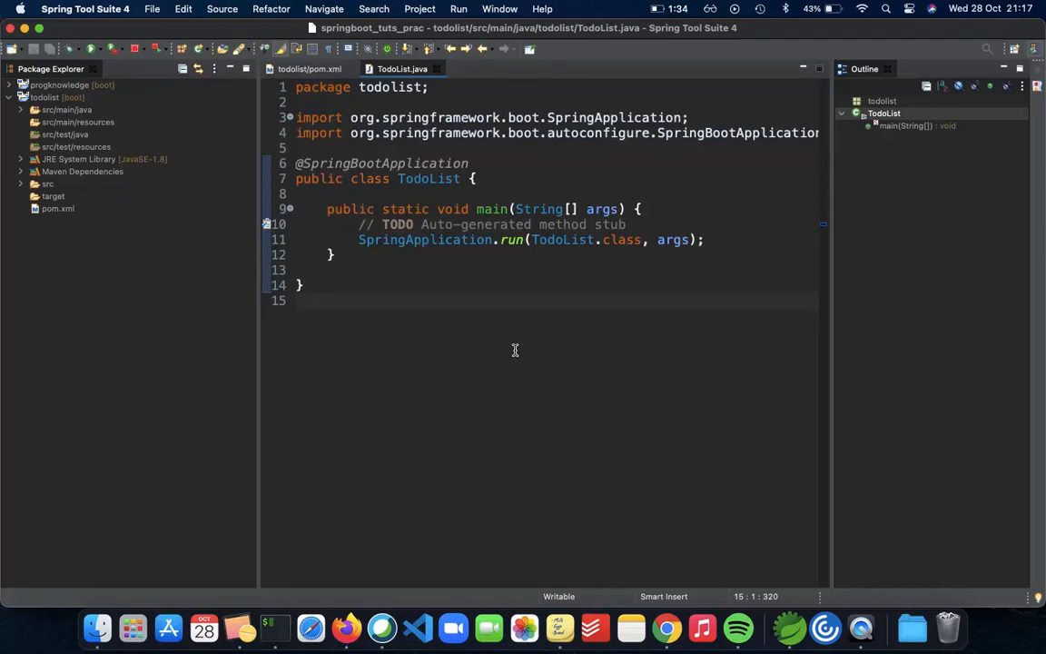
left_click(300, 301)
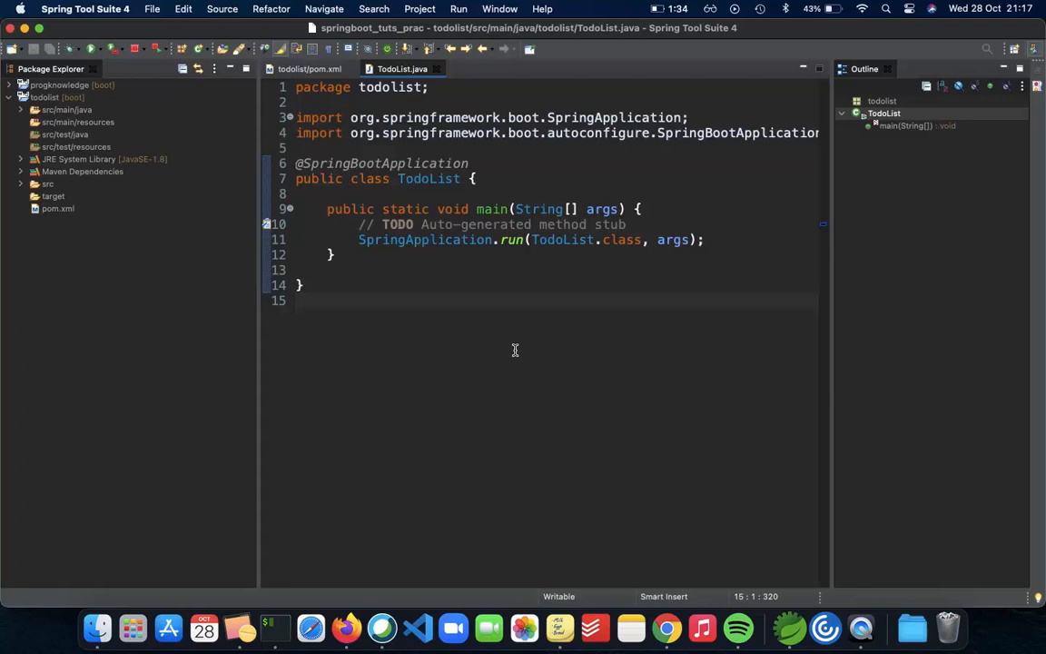
left_click(298, 301)
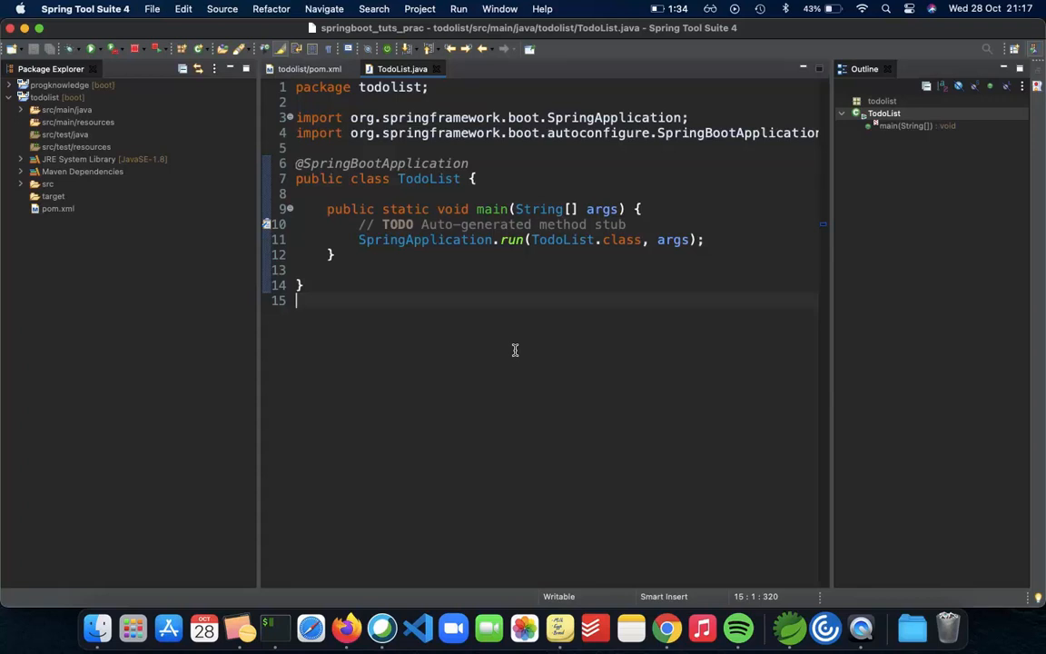
left_click(446, 254)
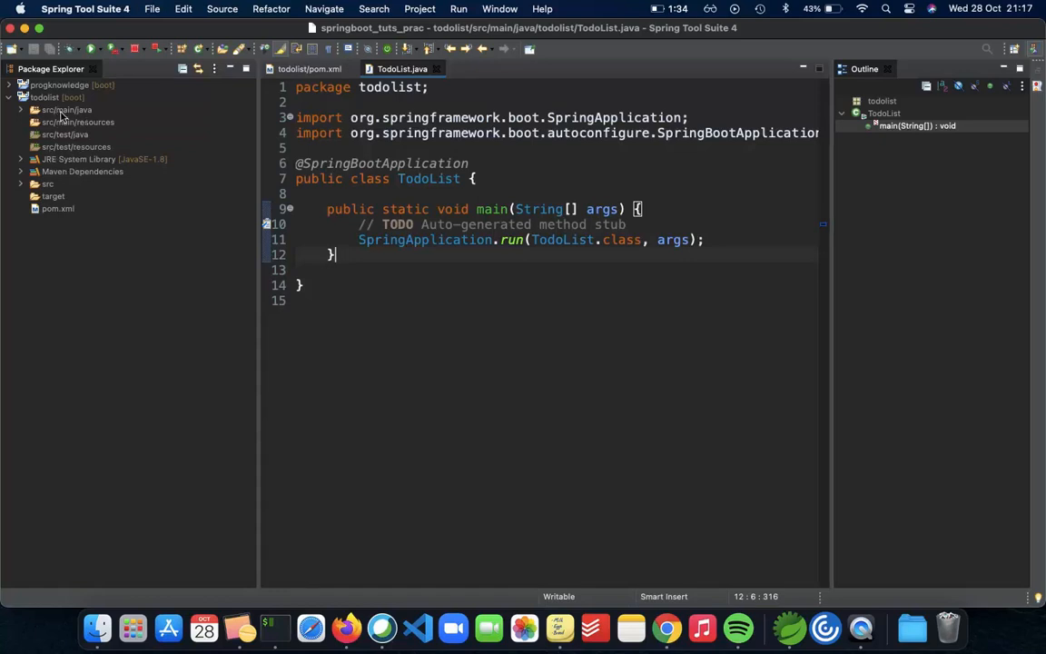
Step: Start a New Java Class from the src/main/java source folder
left_click(65, 109)
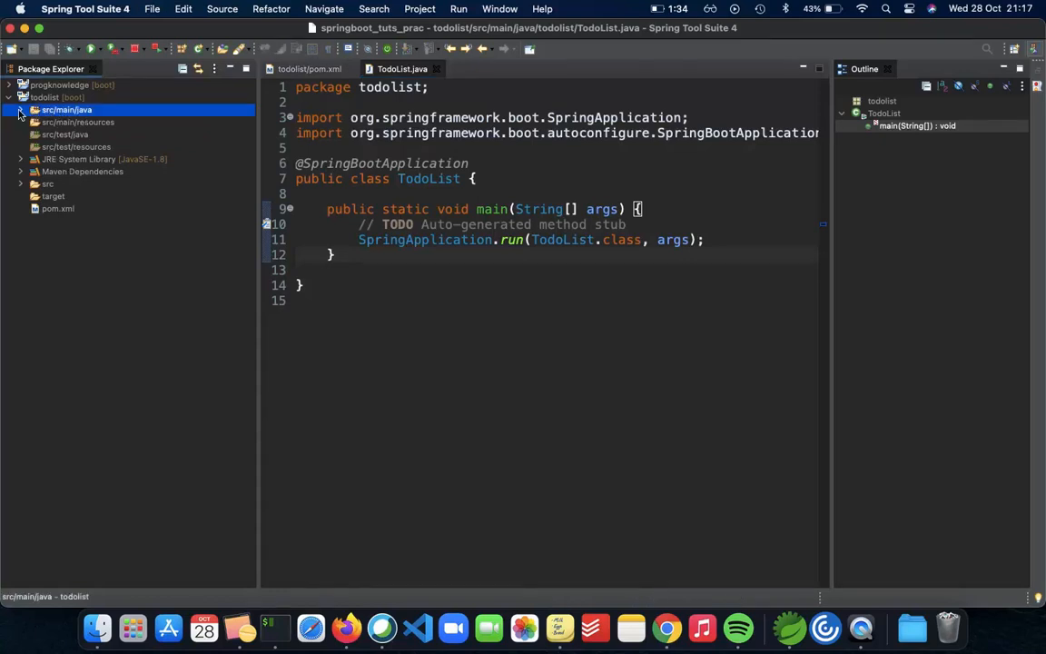
left_click(20, 109)
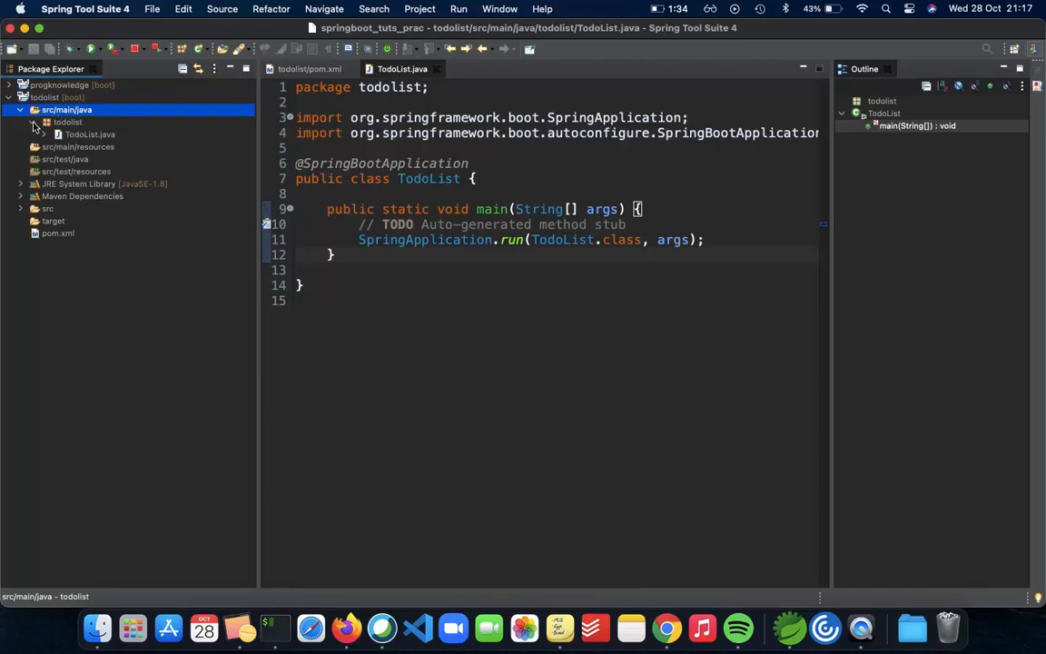
left_click(37, 122)
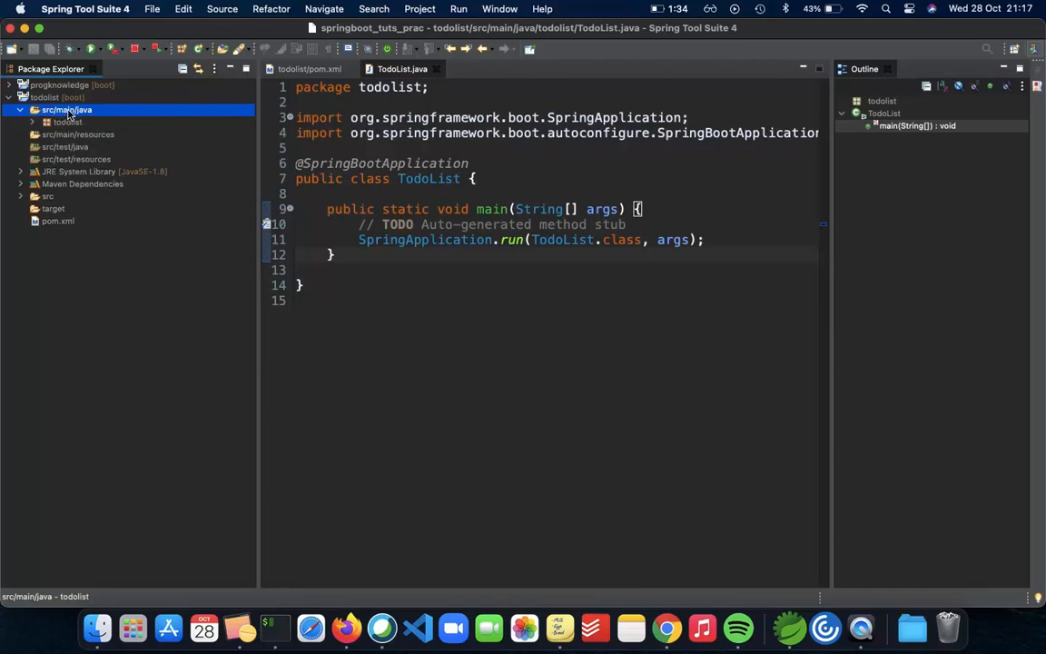
right_click(66, 109)
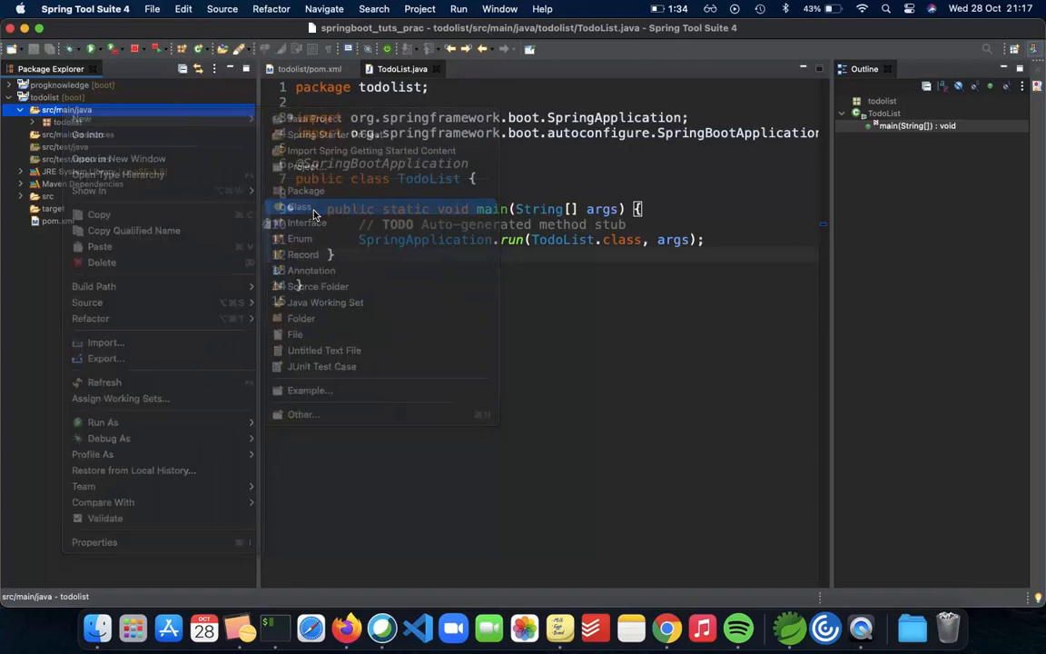
left_click(298, 207)
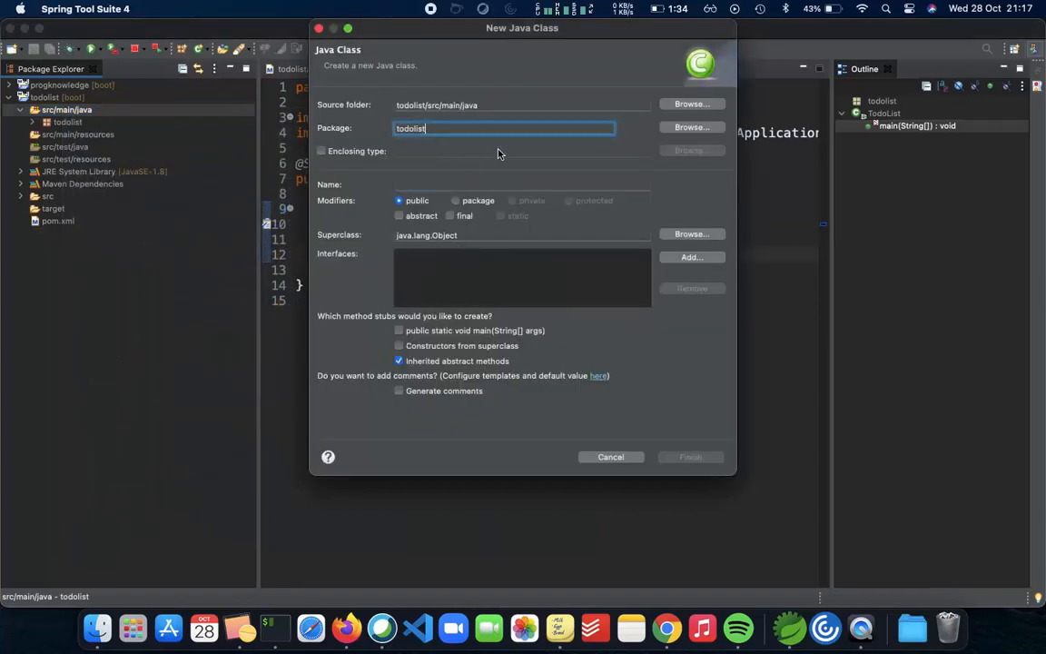
Step: Create class HelloController in package todolist.hello and finish the wizard
type(".hello")
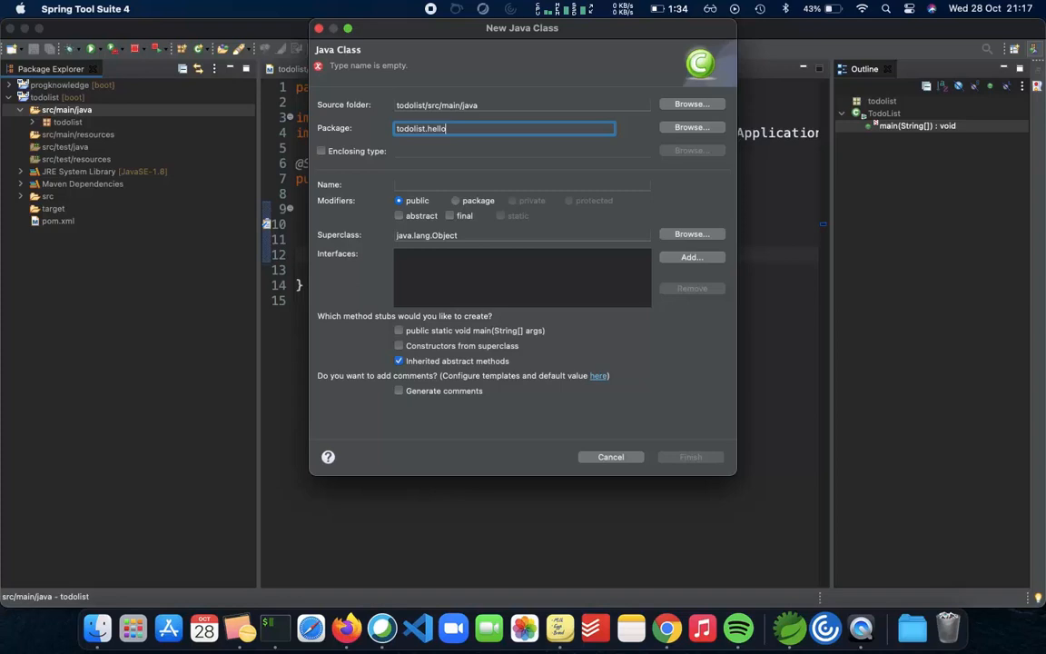
left_click(522, 186)
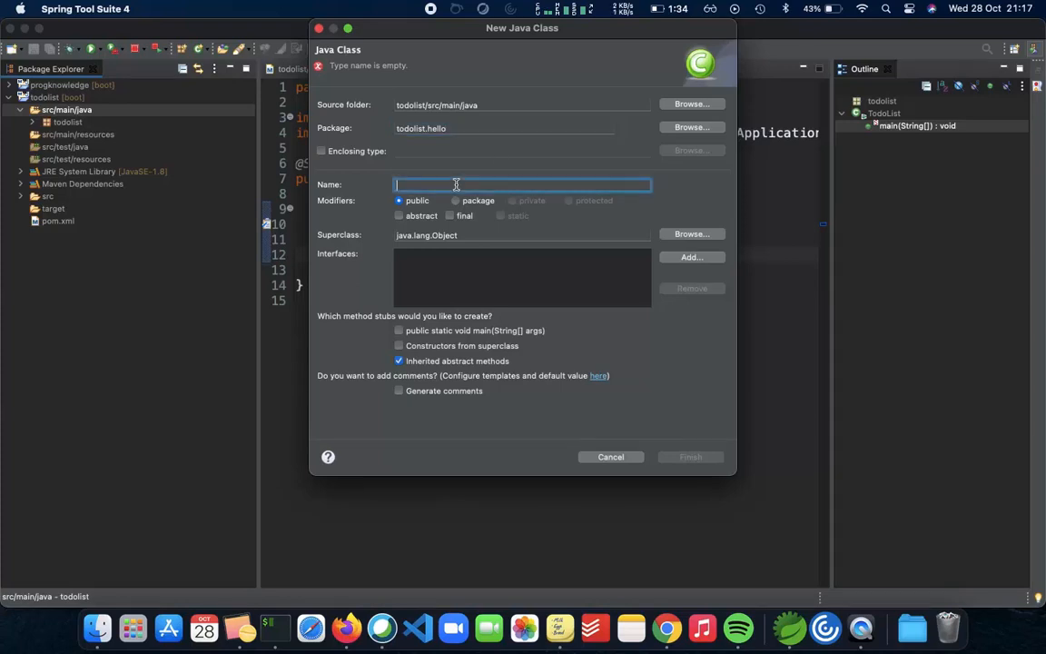
type("HelloControl")
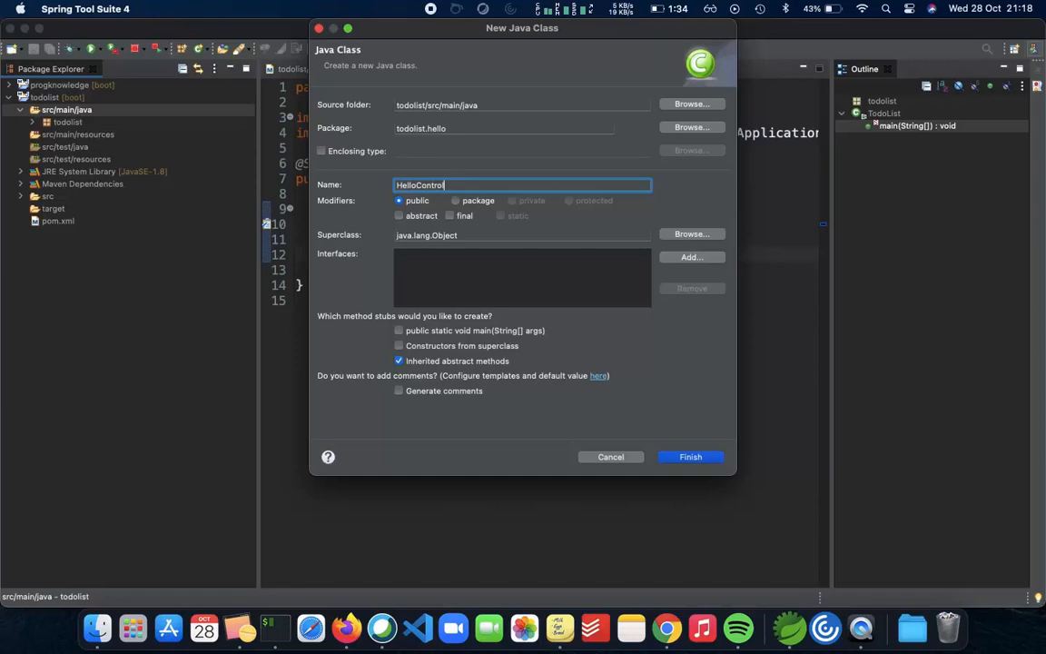
type("ler")
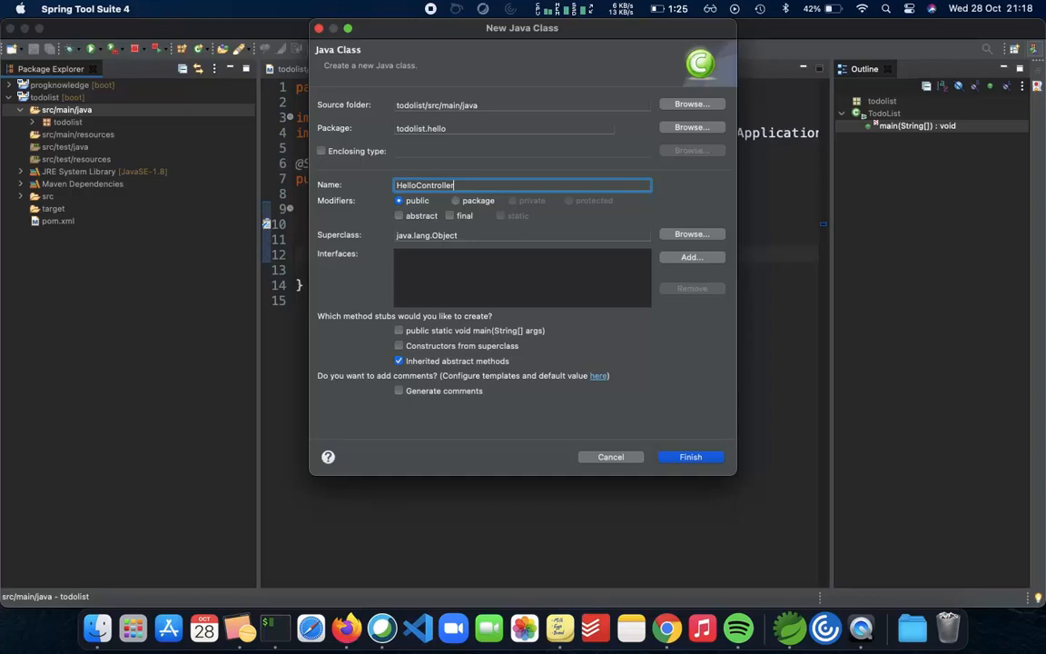
mouse_move(525, 309)
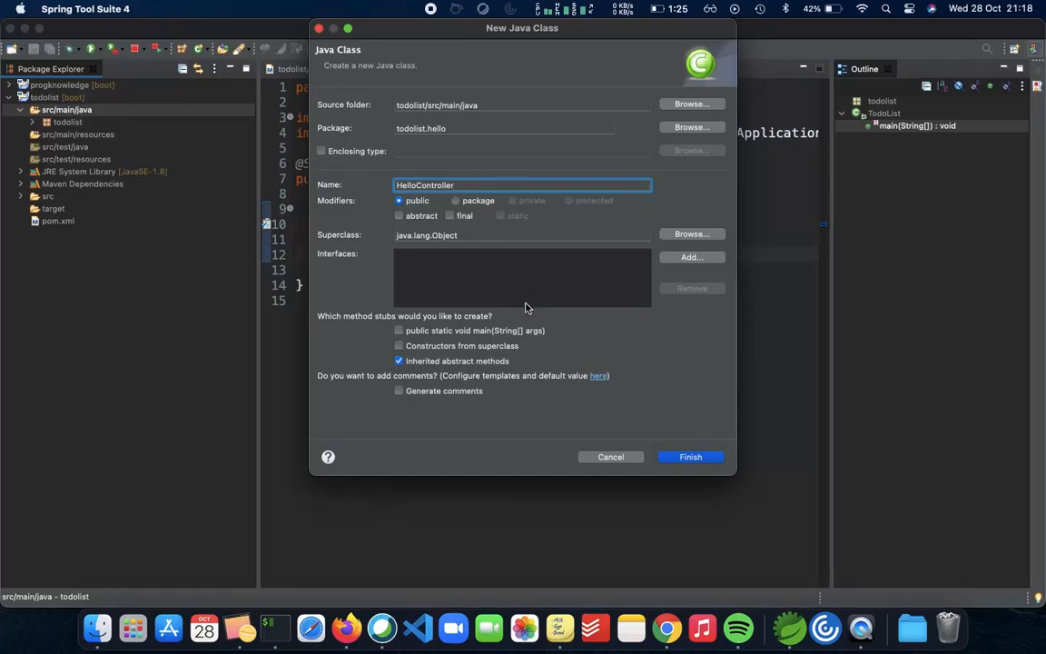
mouse_move(445, 180)
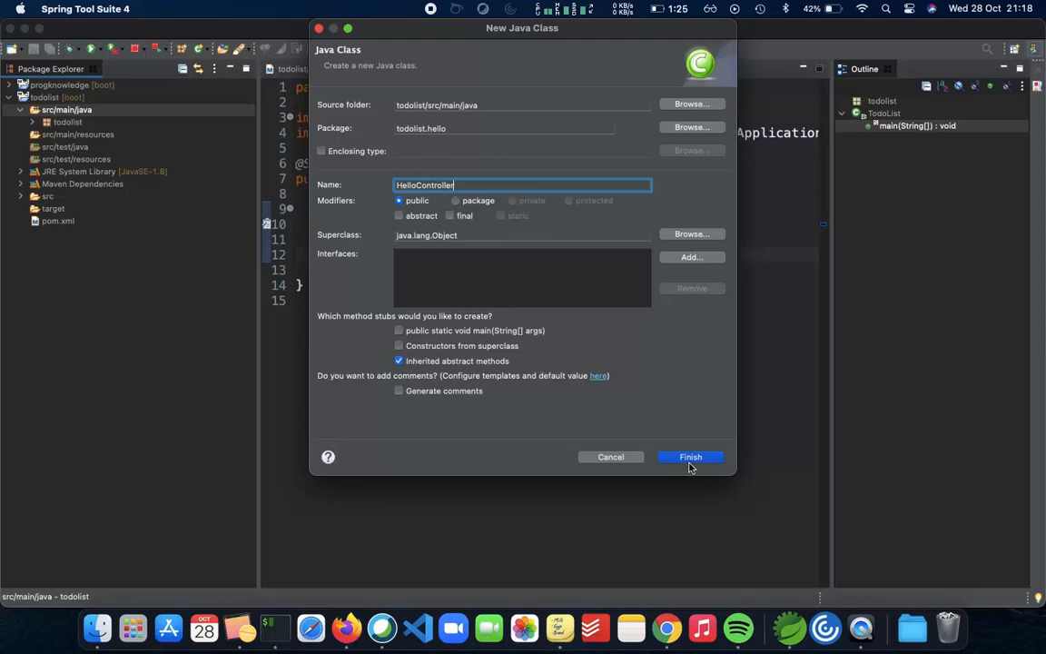
left_click(690, 457)
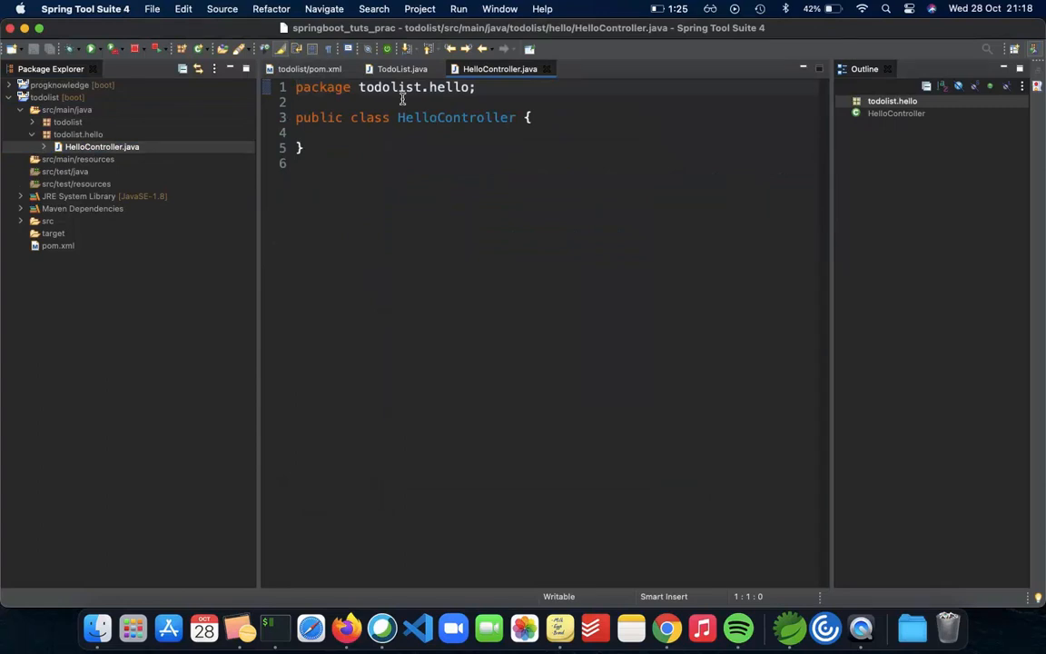
left_click(403, 102)
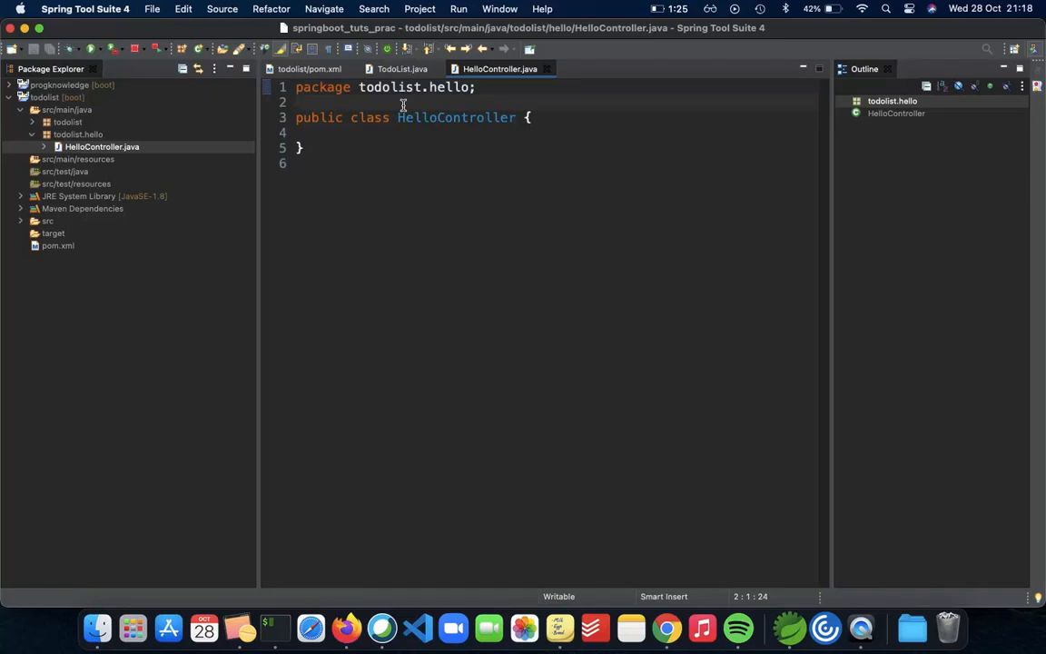
key("Return")
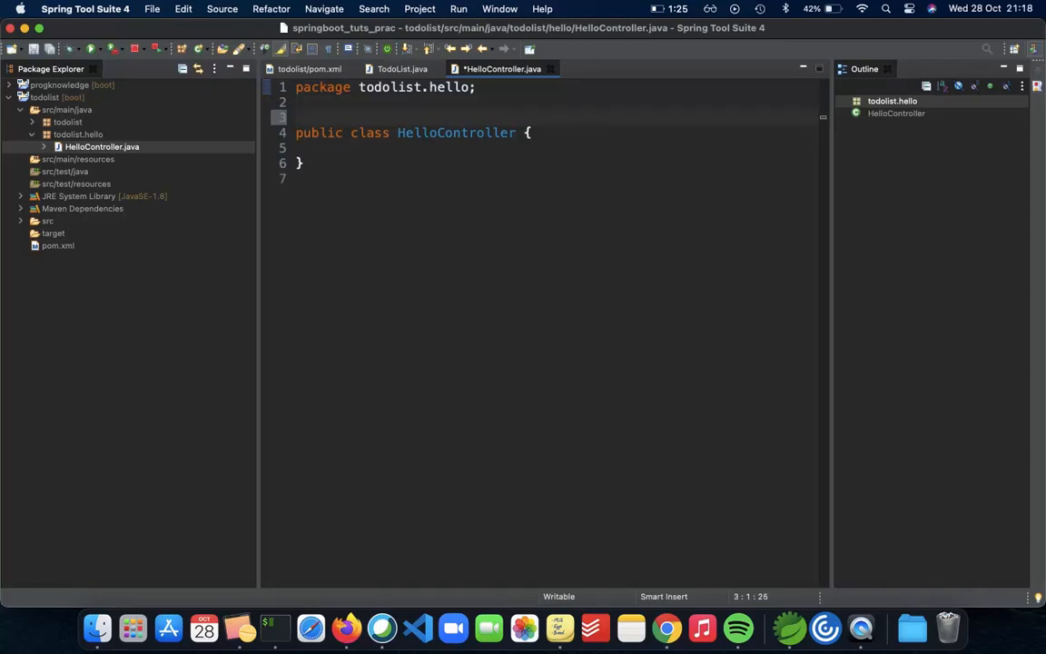
type("@Rest")
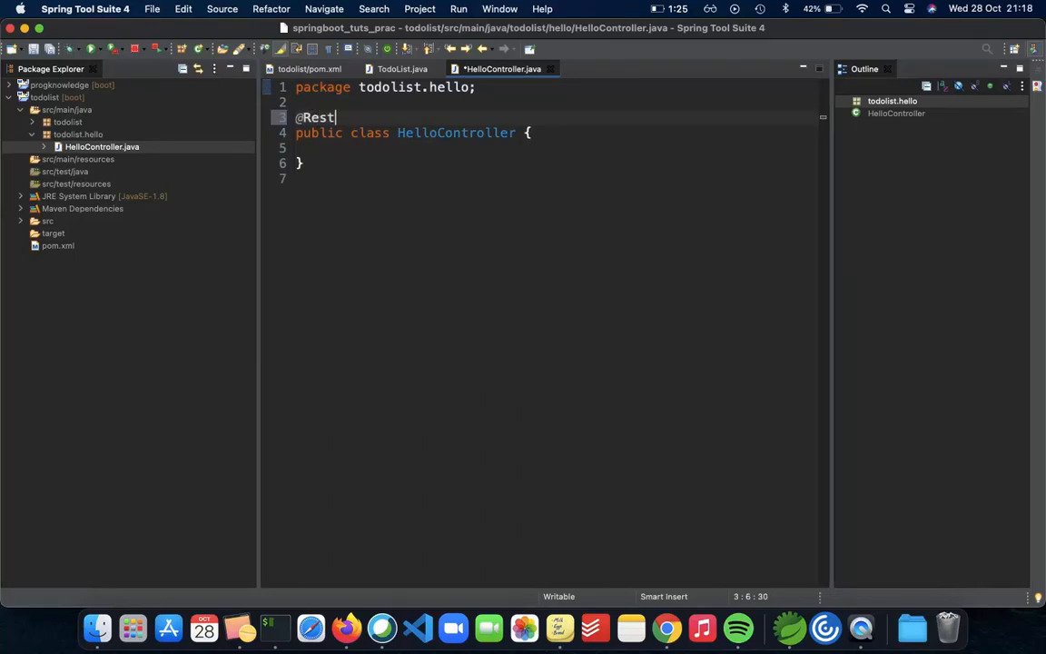
type("Controller")
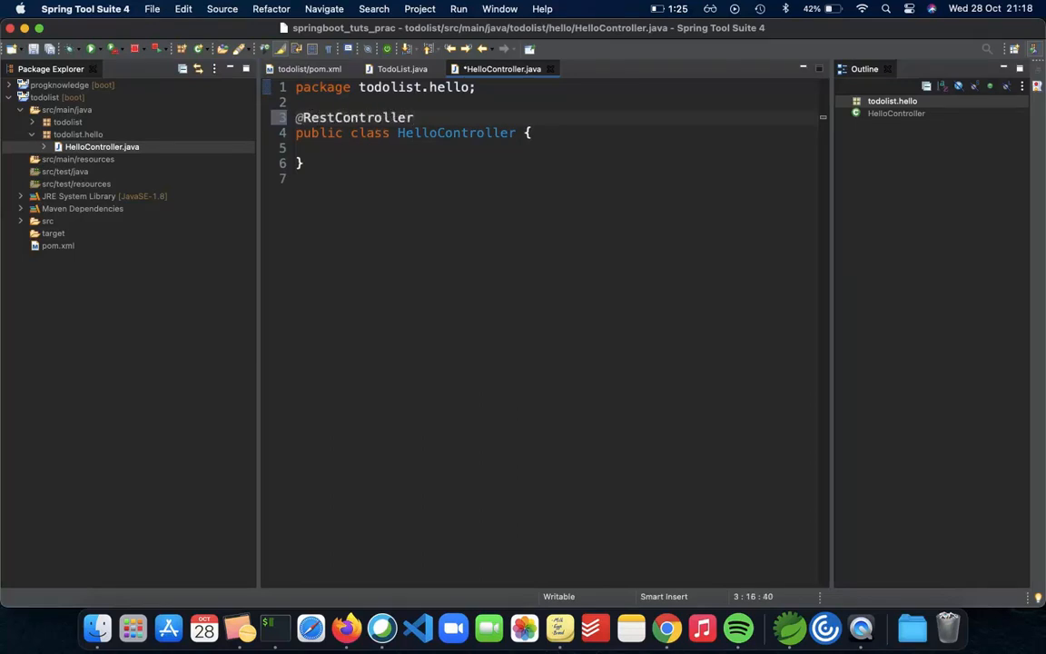
Step: Import RestController from org.springframework.web.bind.annotation via the quick fix
double_click(352, 116)
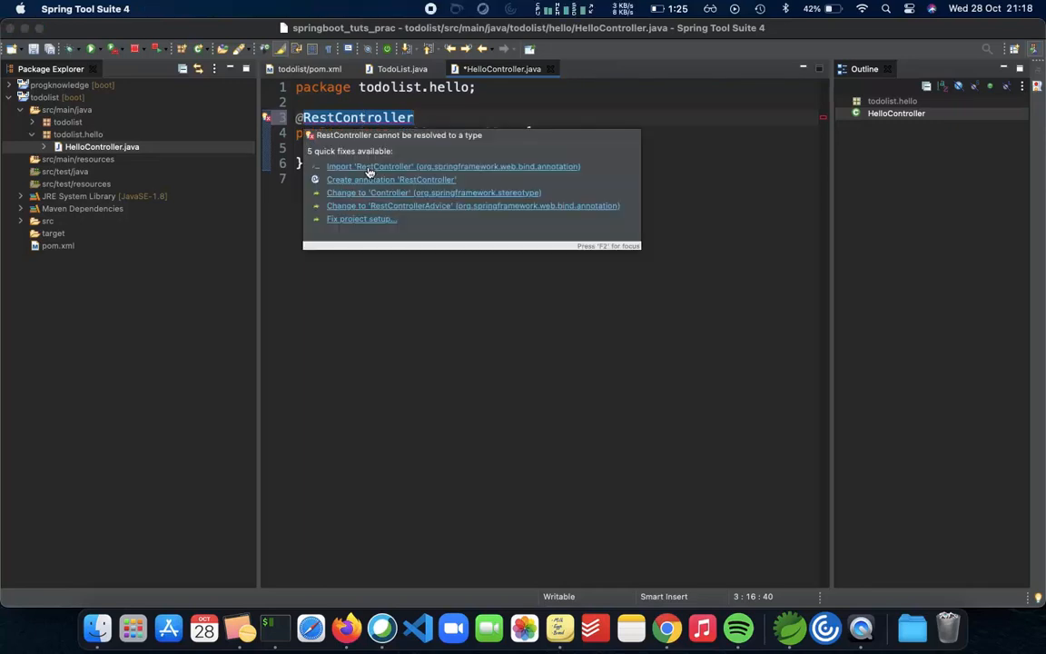
left_click(454, 167)
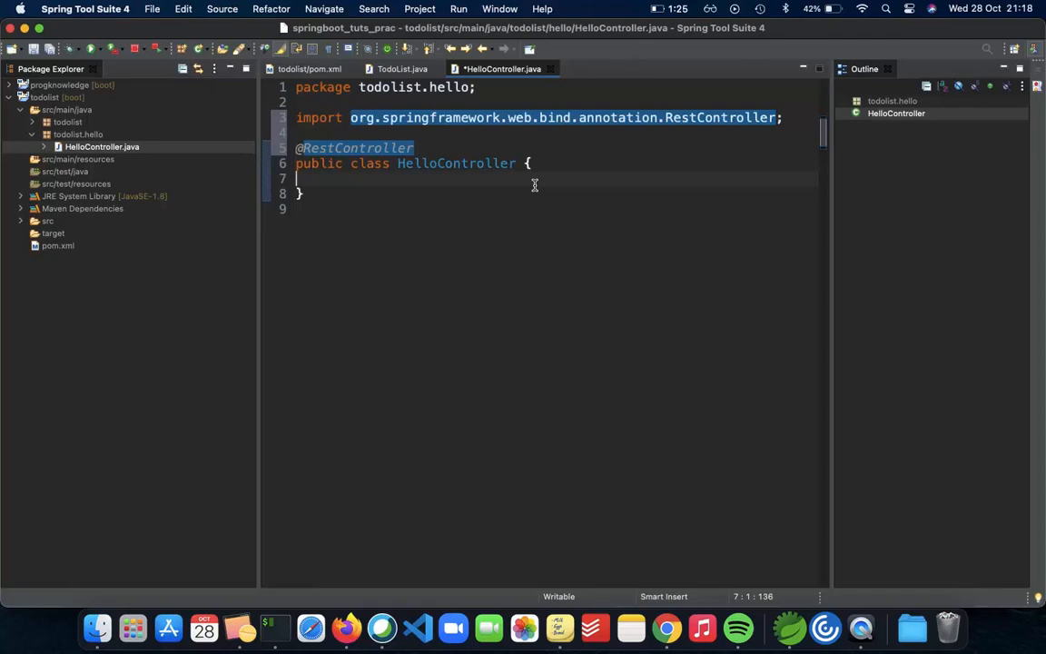
key("Backspace")
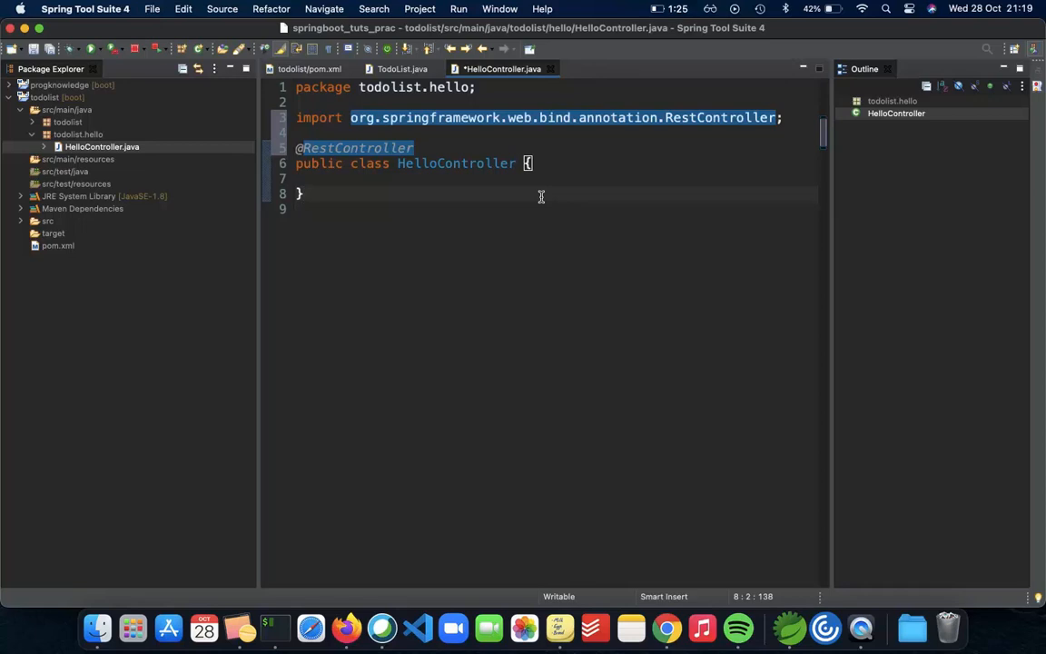
left_click(301, 193)
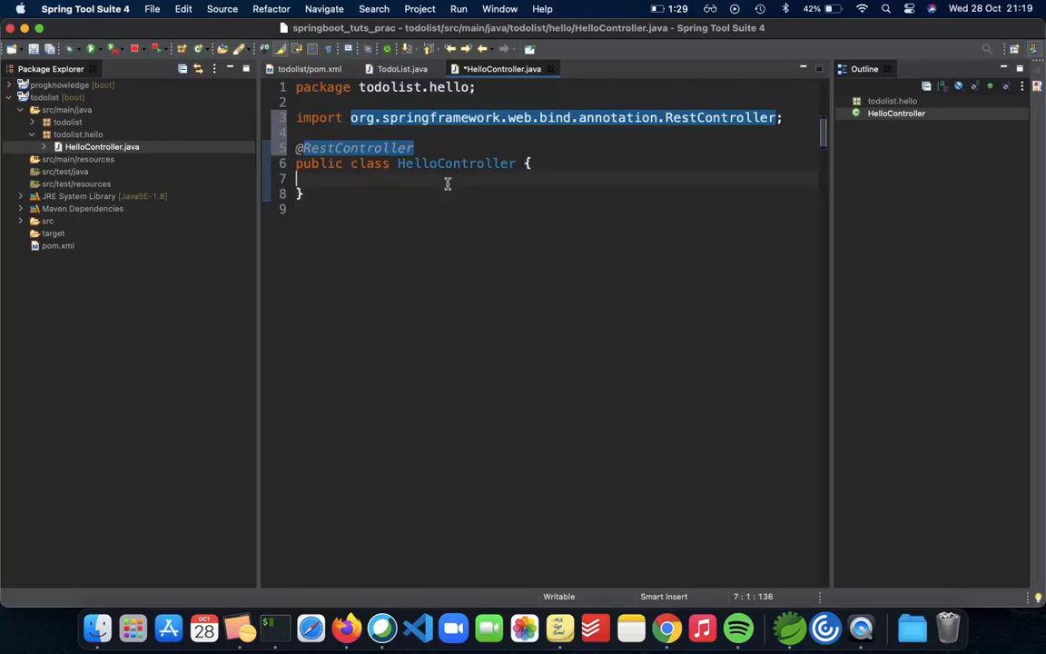
key("Return")
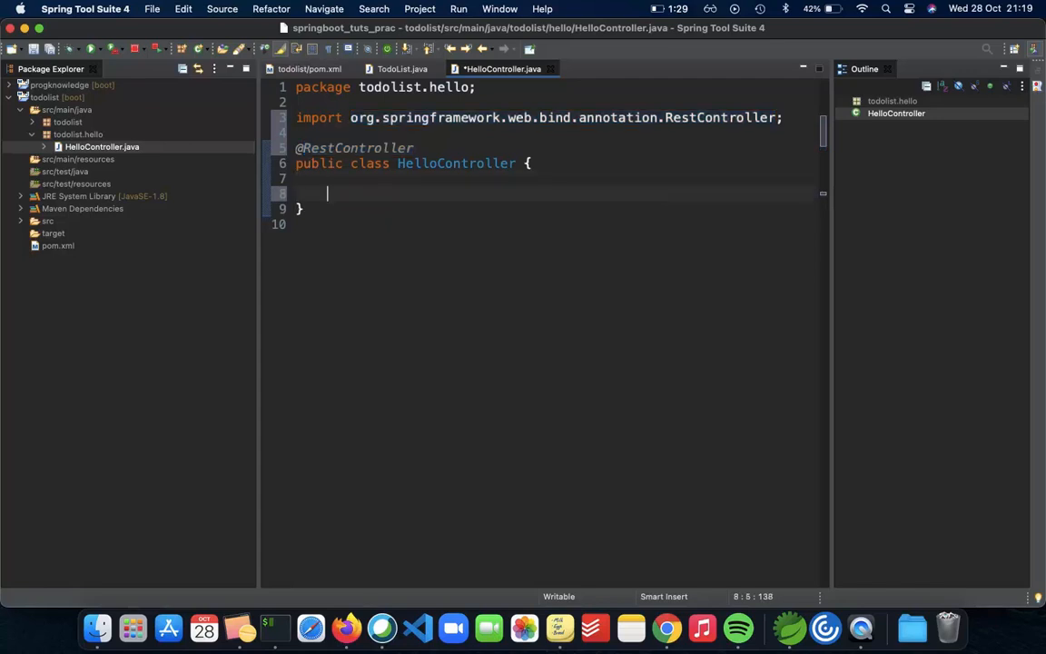
key("Return")
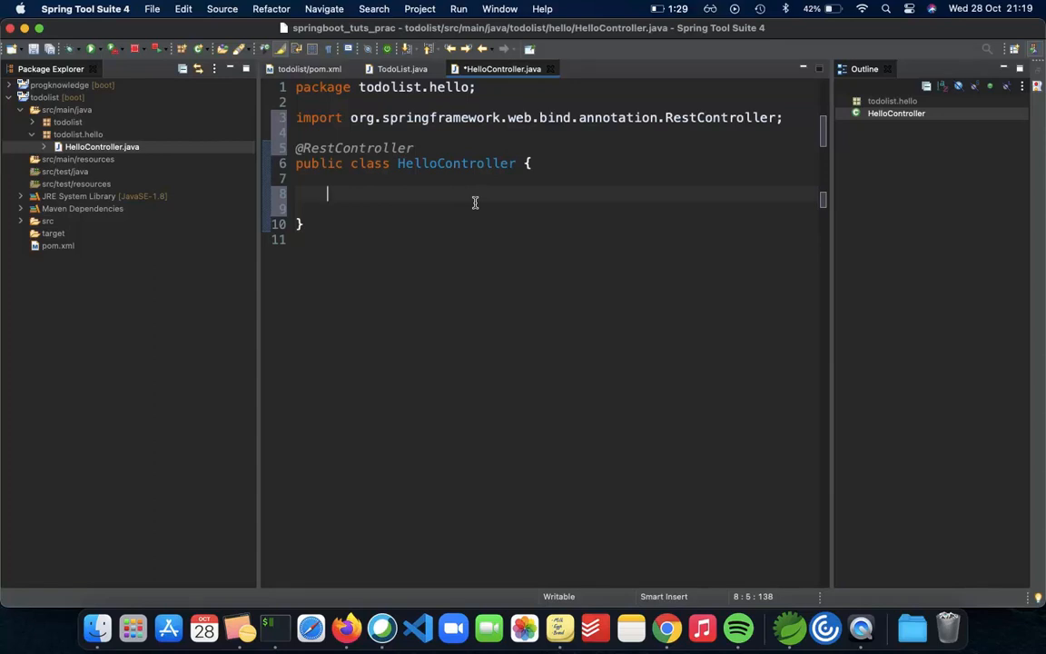
type("@Reques")
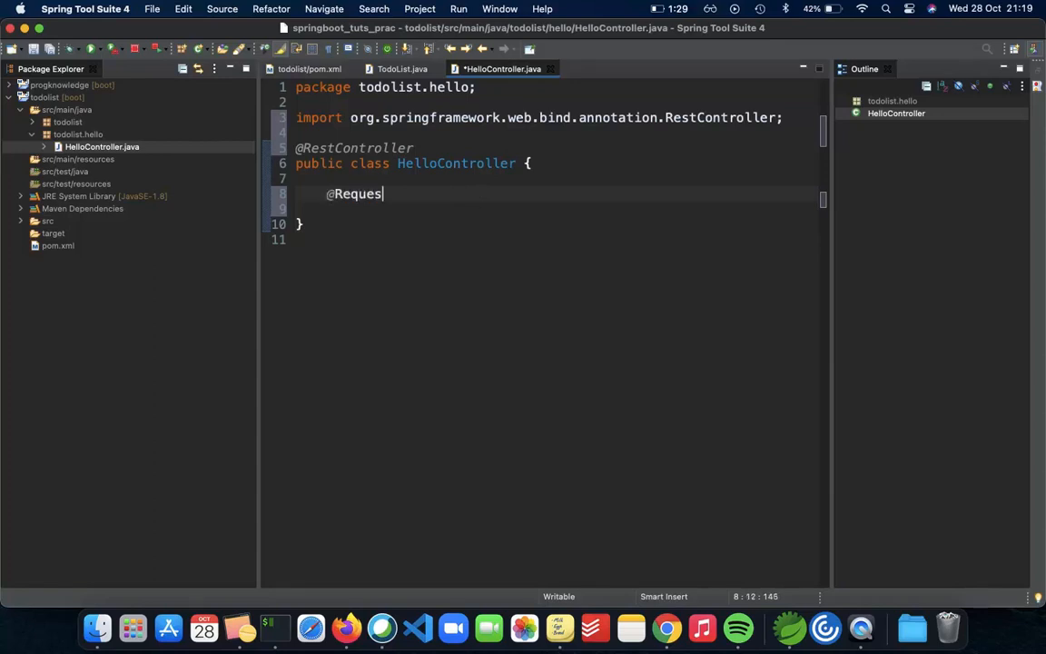
type("tMapping")
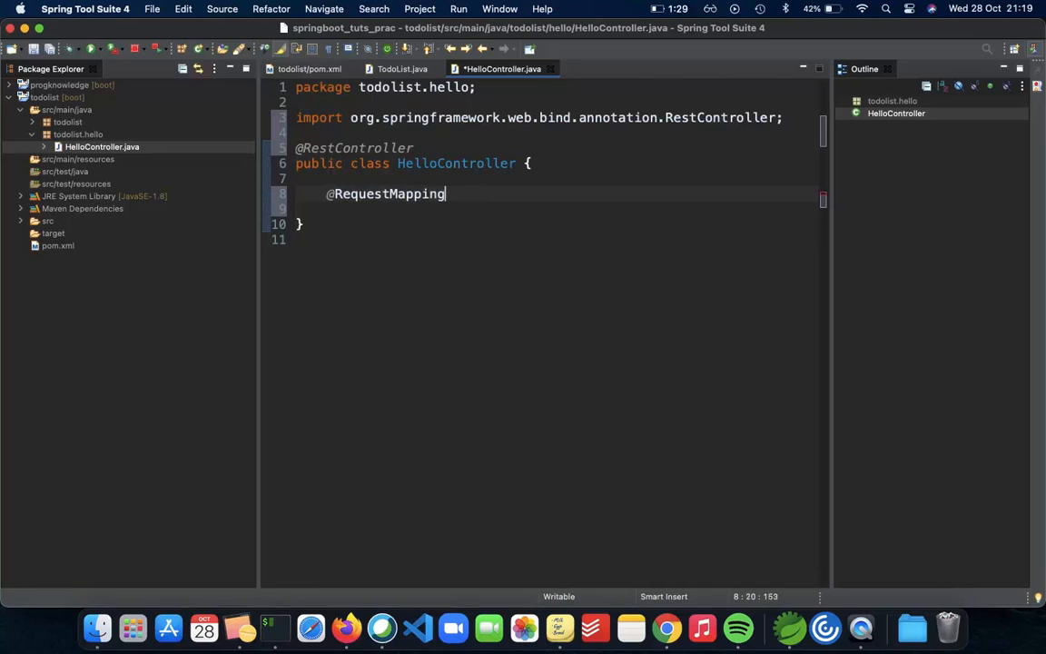
type("(")
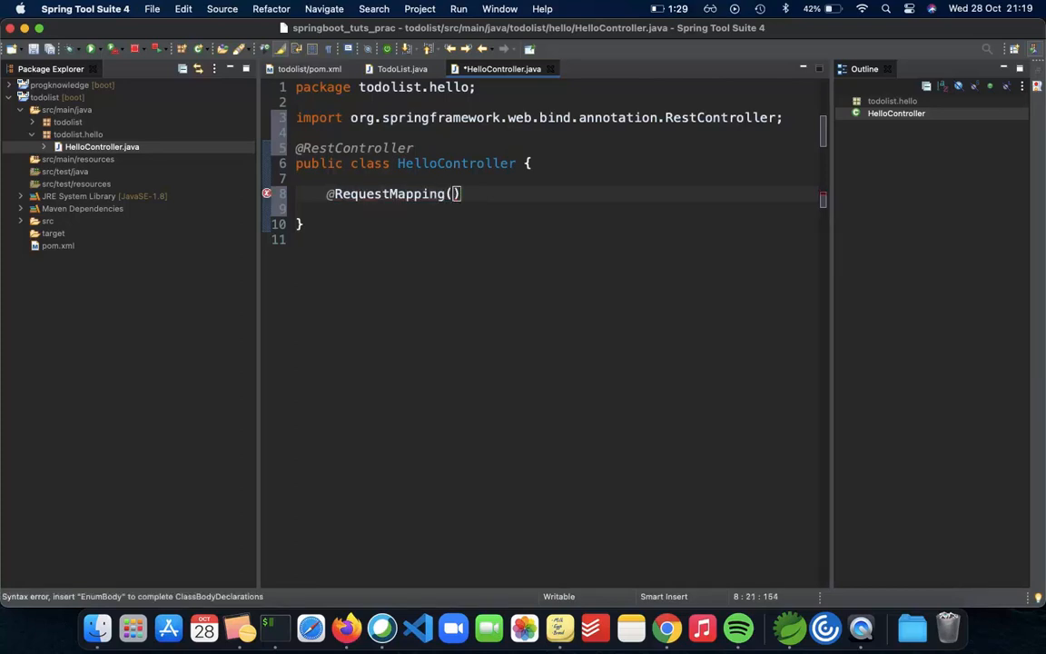
type("\"/hell\"")
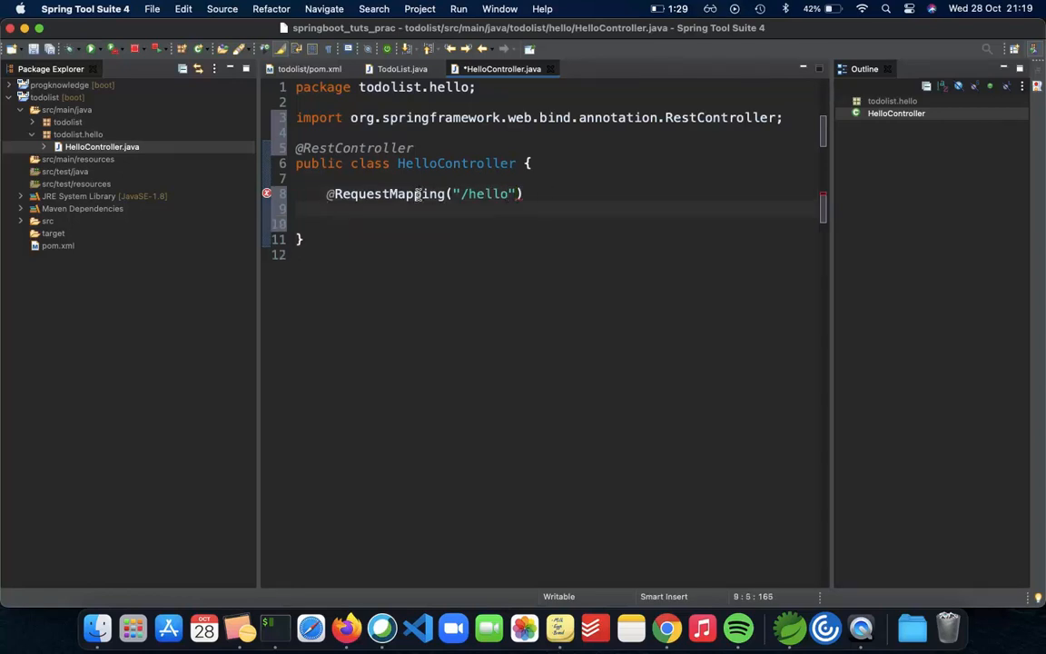
mouse_move(391, 192)
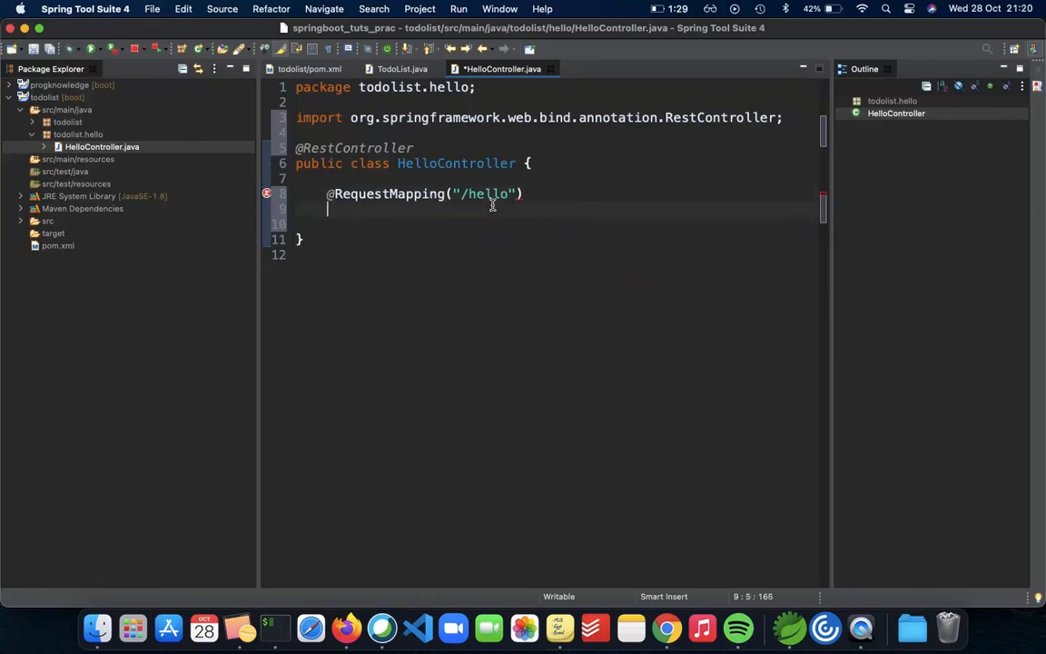
mouse_move(407, 204)
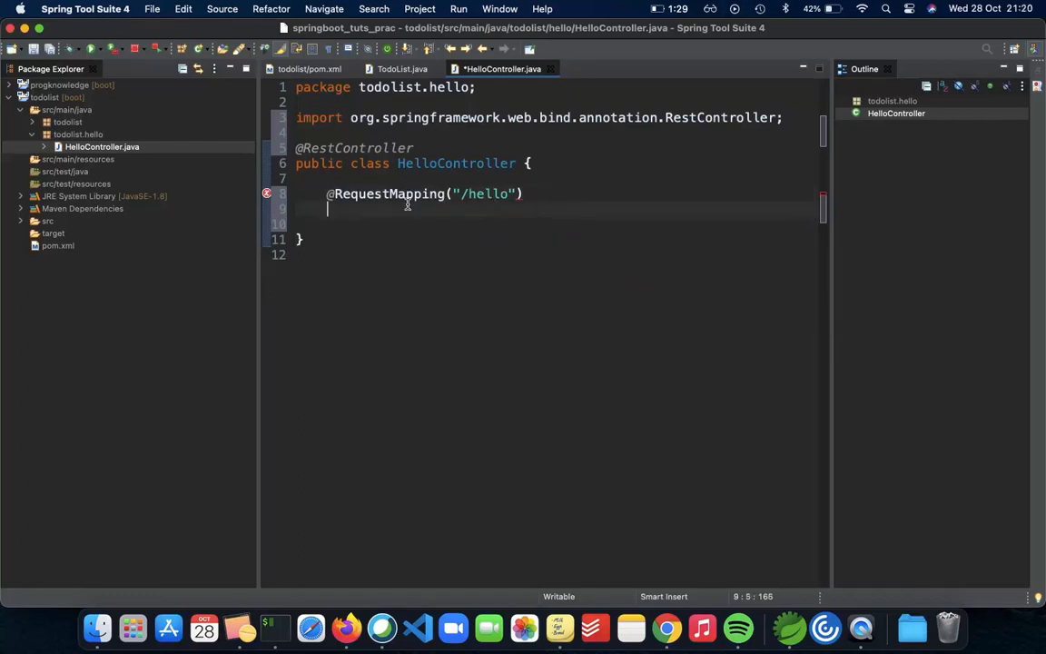
Step: Declare the public String sayHello() method and import RequestMapping
type("public Stri")
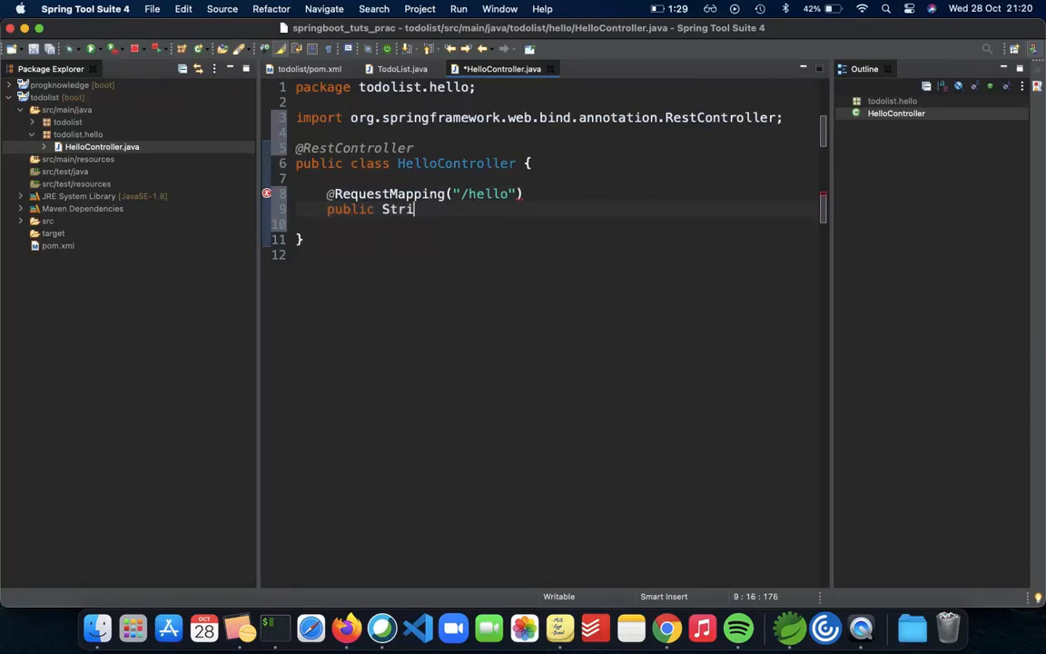
type("ng da")
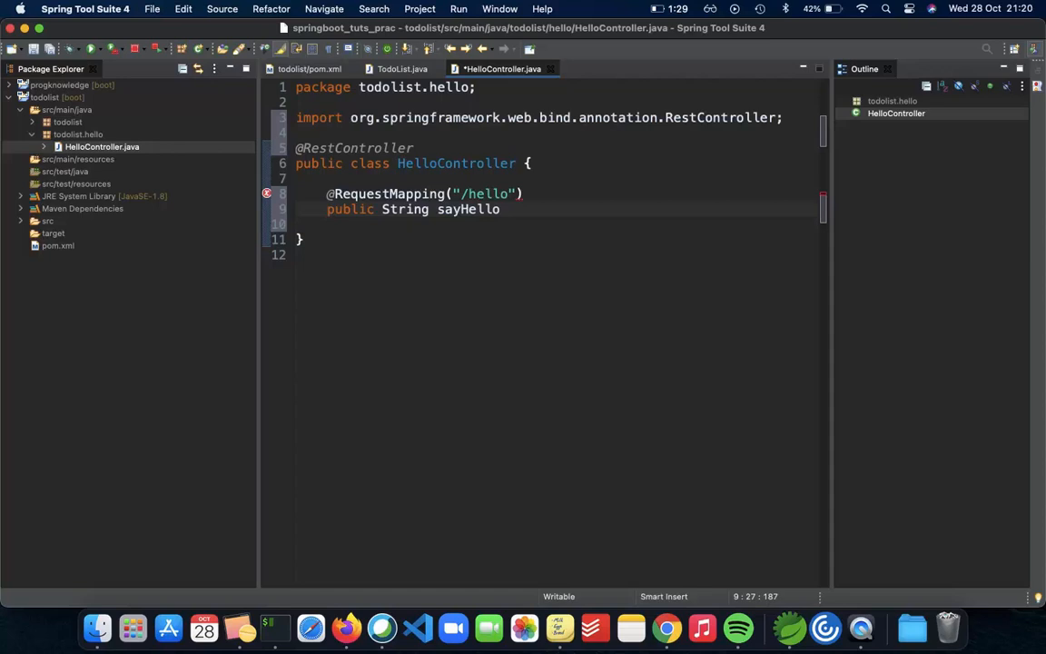
type("() {")
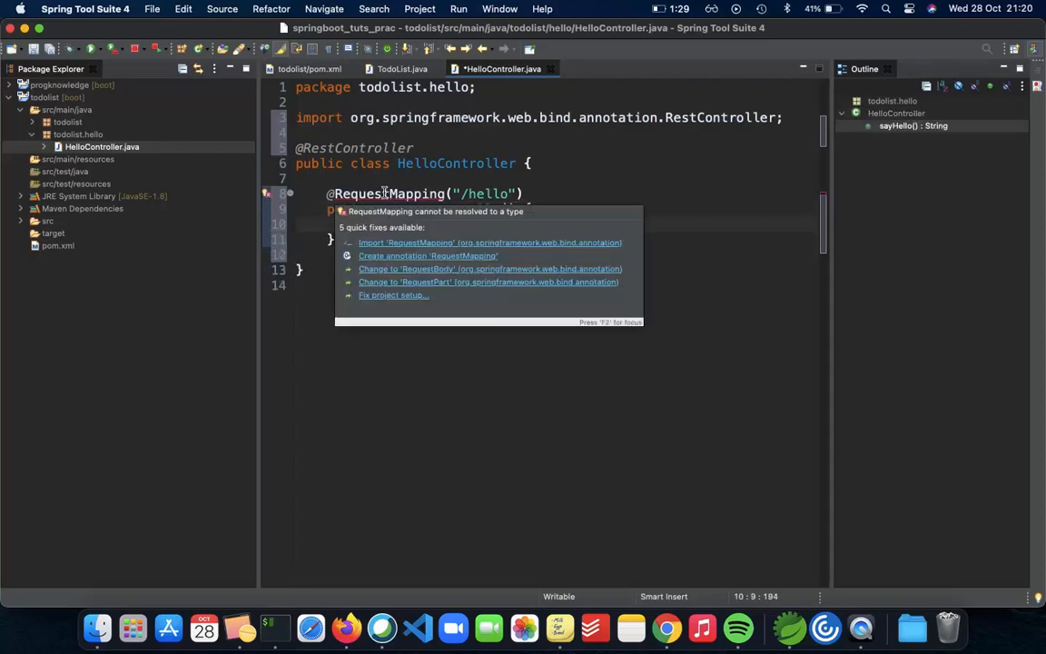
left_click(490, 243)
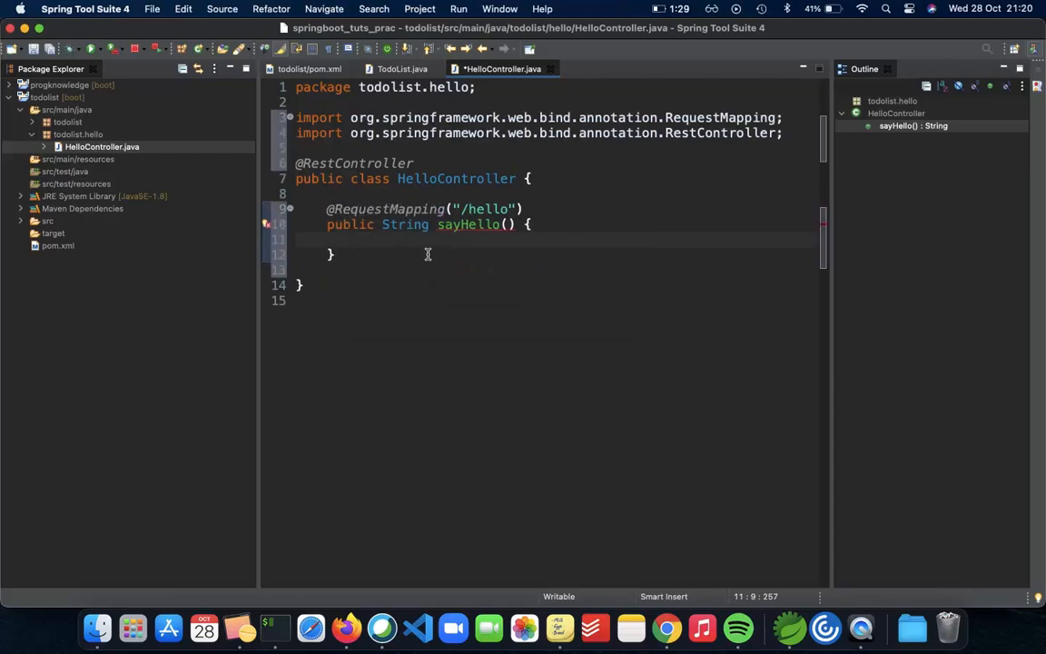
Step: Make sayHello return "Namastey" and save HelloController
type("return")
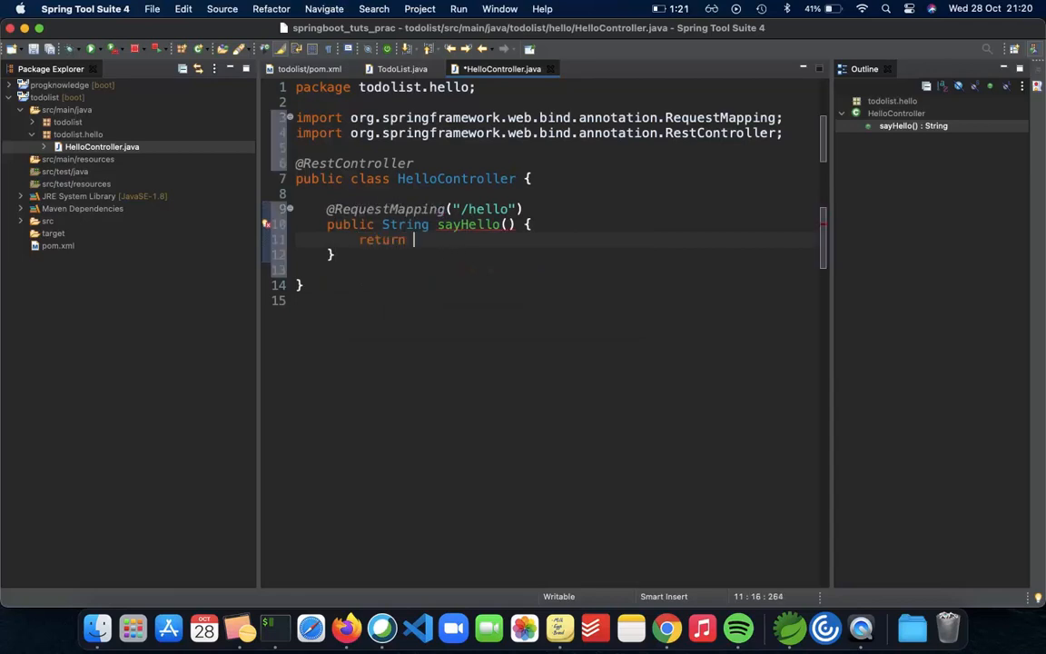
type("\"Namas")
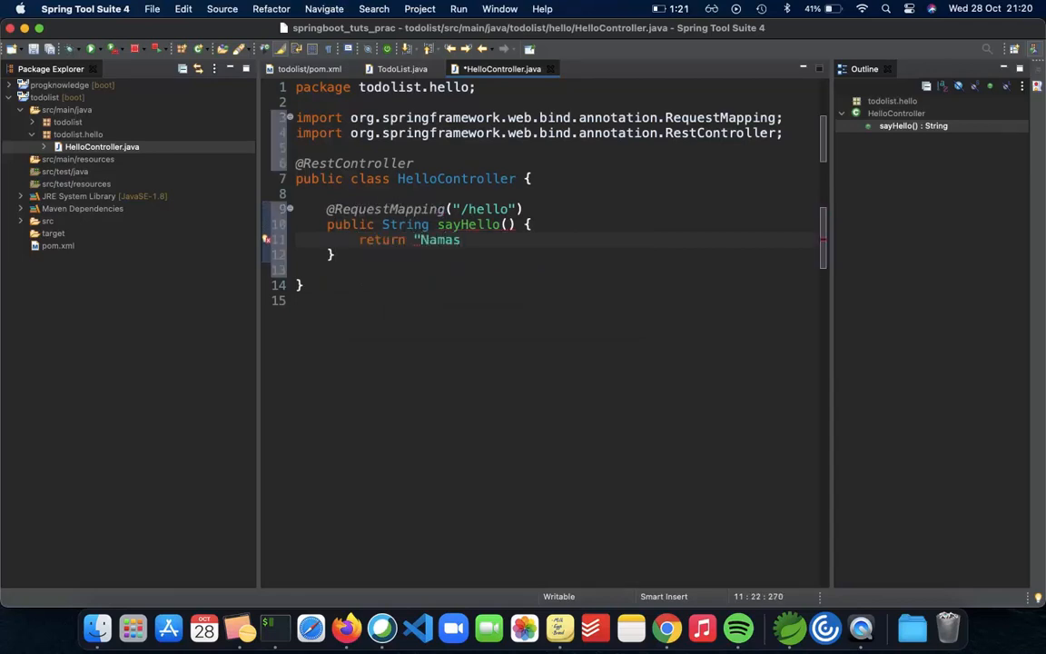
type("tey\";")
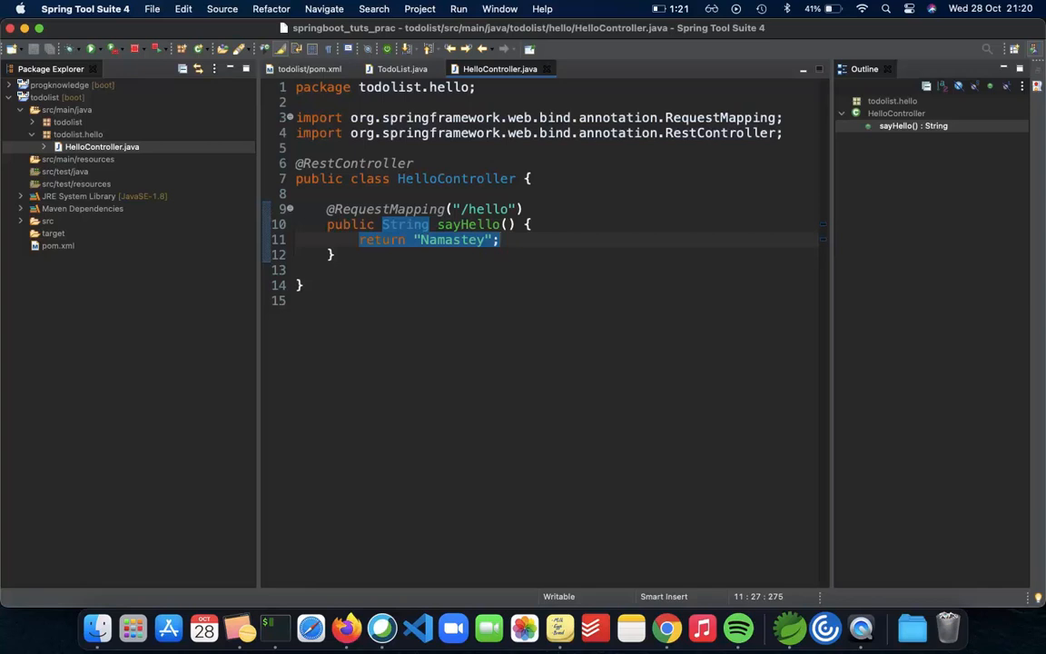
left_click(556, 254)
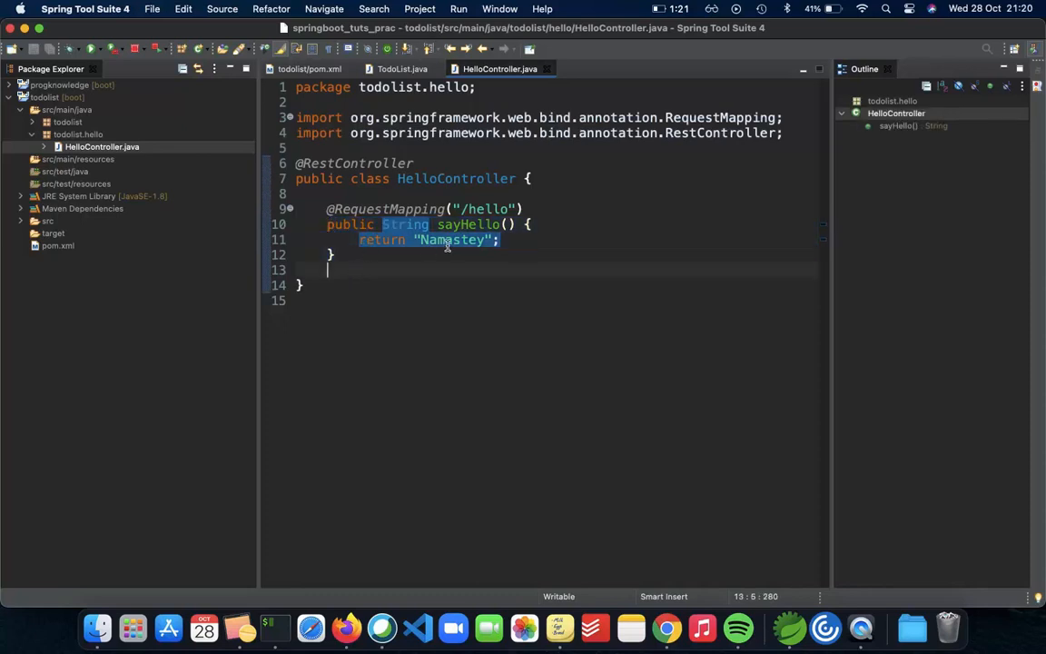
left_click(457, 239)
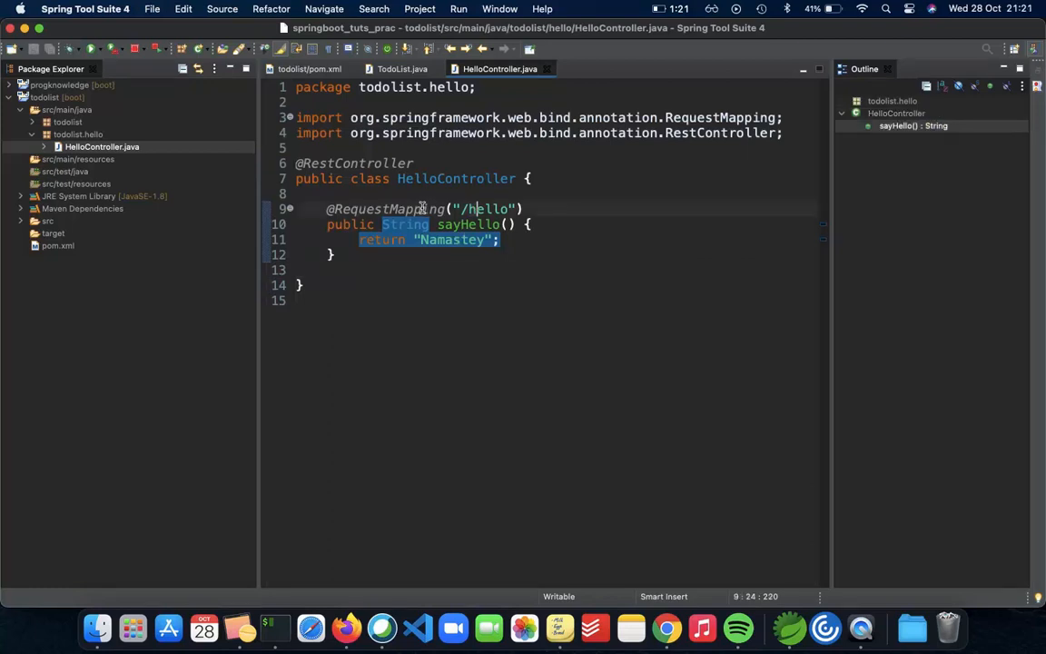
left_click(535, 193)
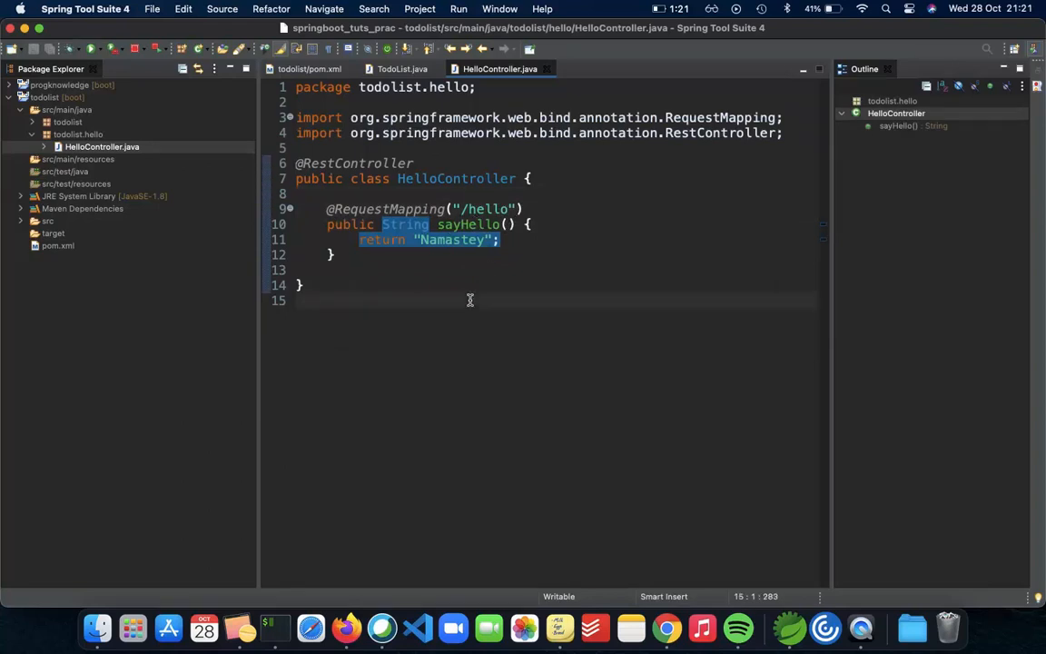
left_click(376, 269)
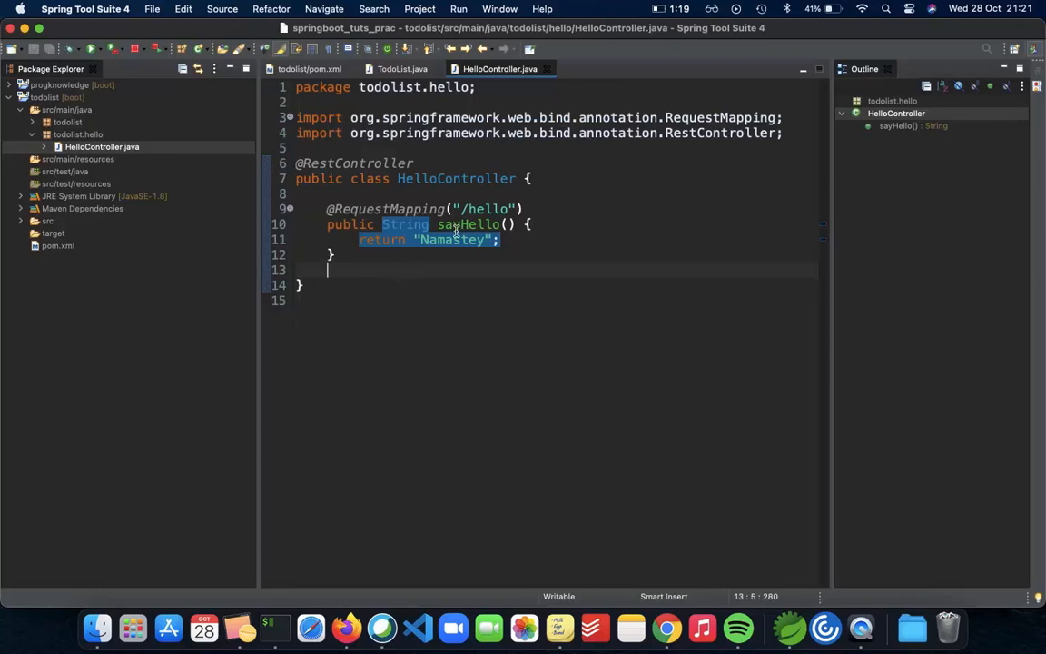
mouse_move(461, 254)
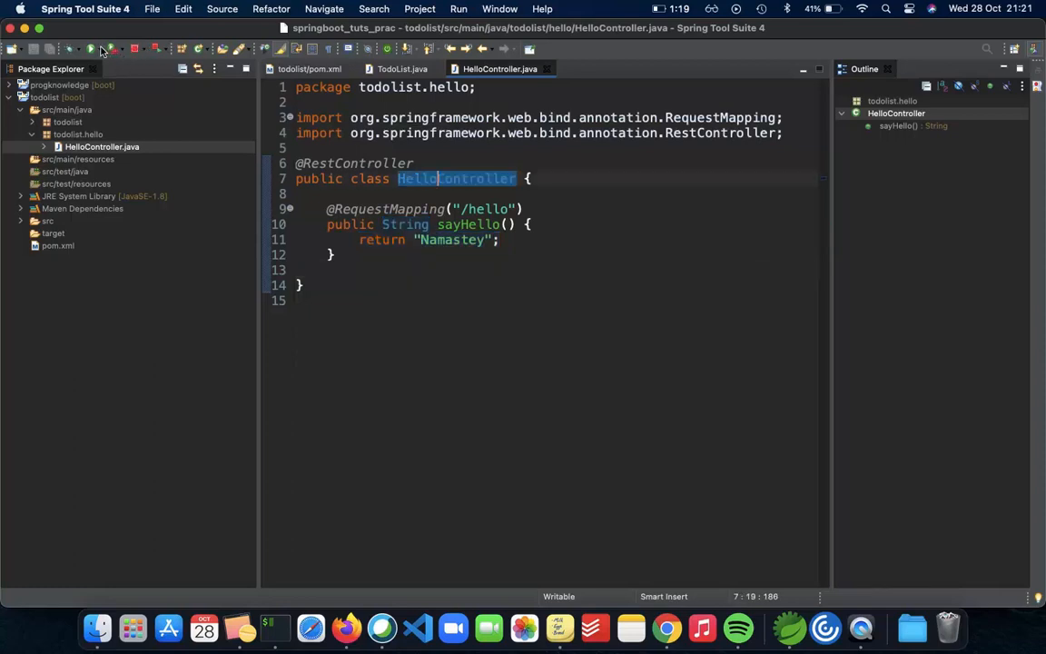
Step: Run the project as a Spring Boot App and review the console output
left_click(91, 49)
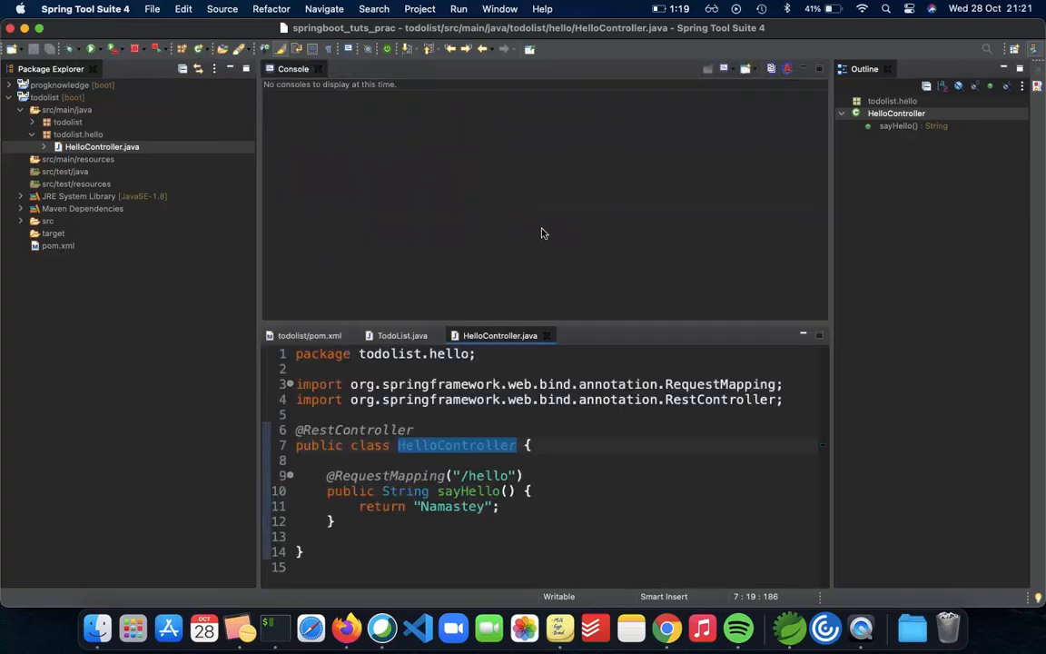
left_click(457, 7)
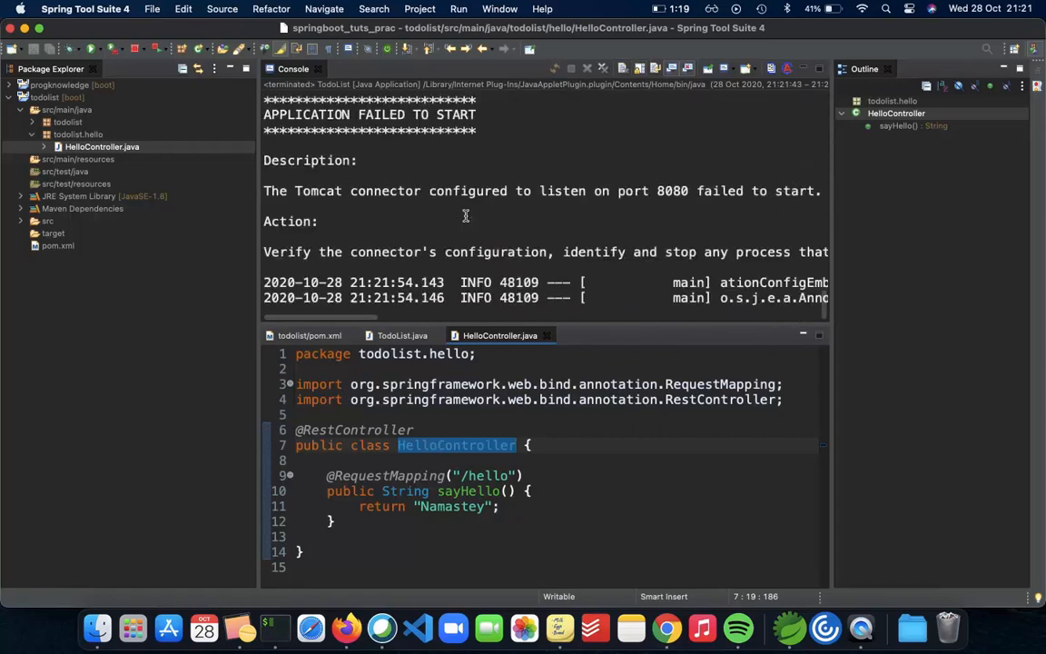
mouse_move(341, 305)
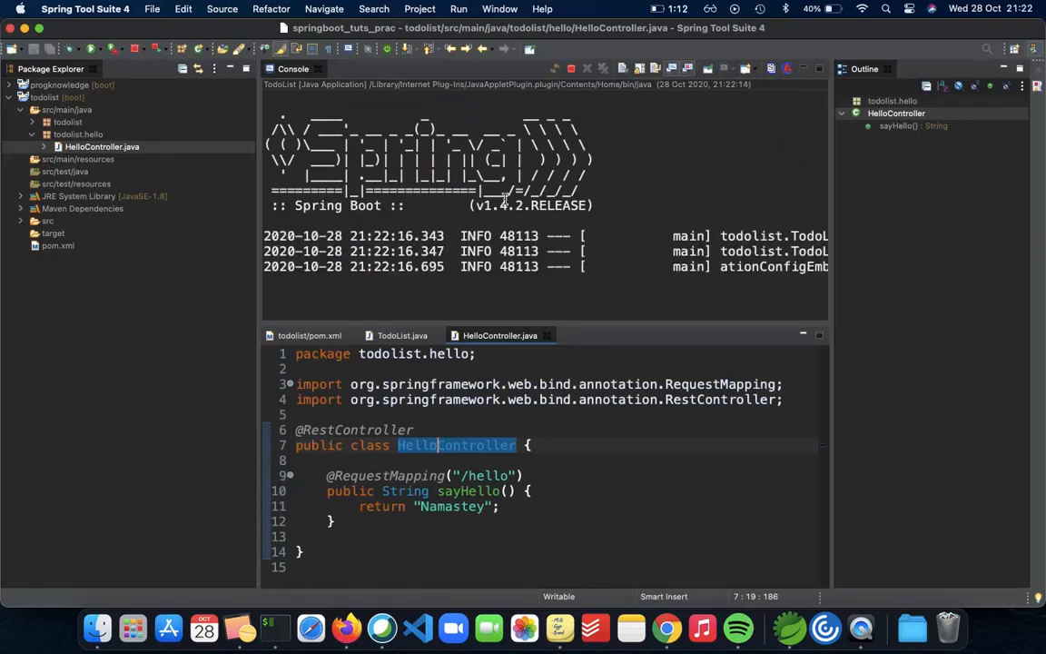
scroll("down", 3)
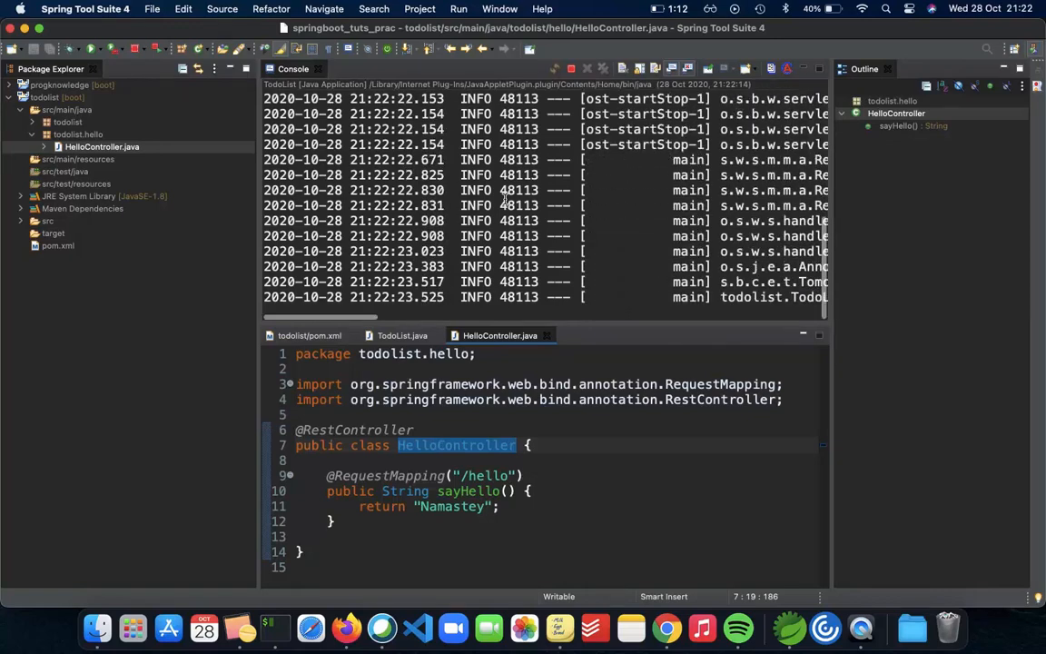
scroll("right", 3)
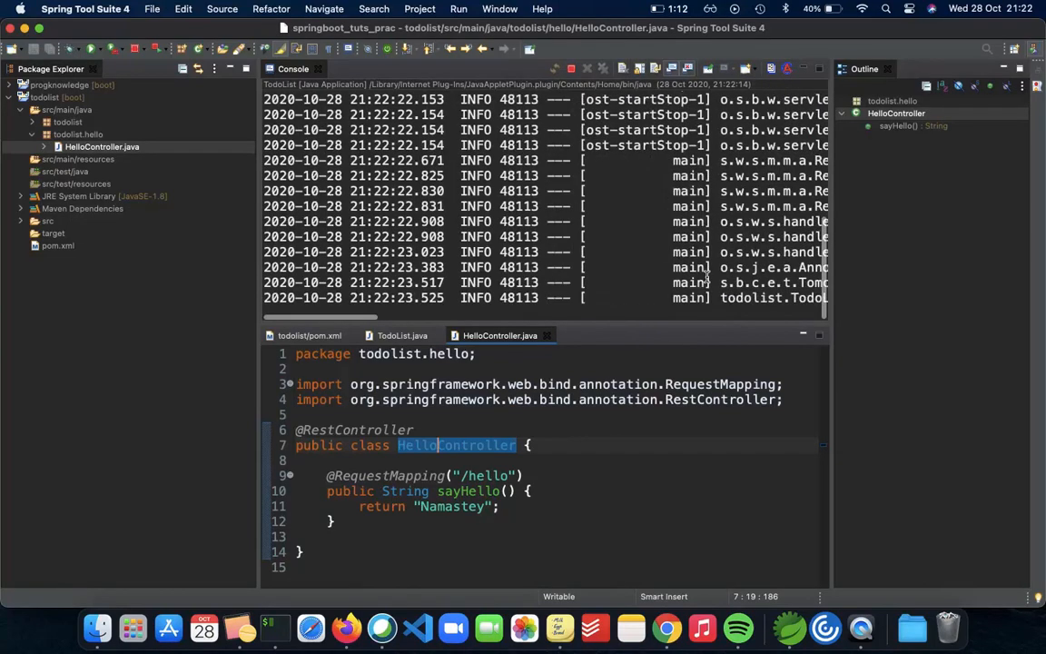
mouse_move(635, 211)
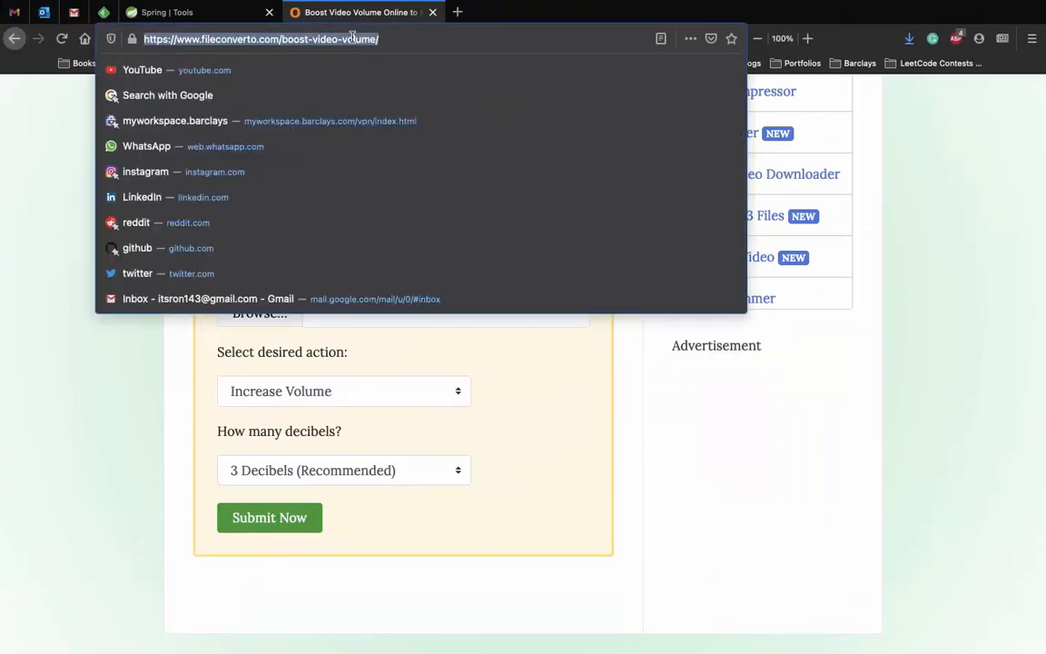
Step: Load localhost:8080 in Firefox, getting the Whitelabel 404 error page
left_click(167, 10)
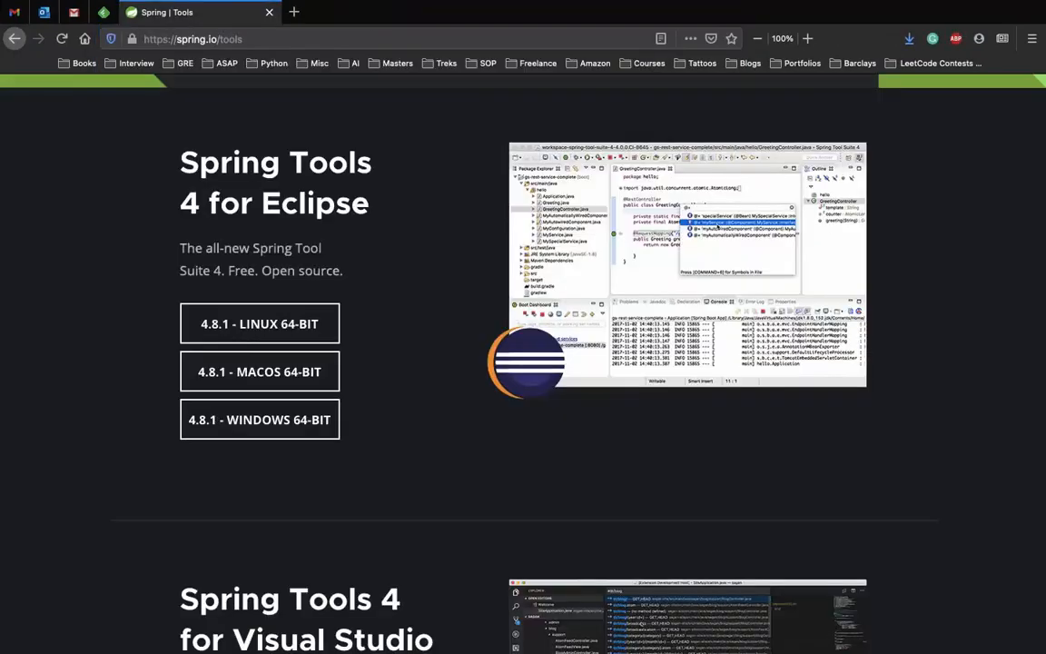
left_click(294, 10)
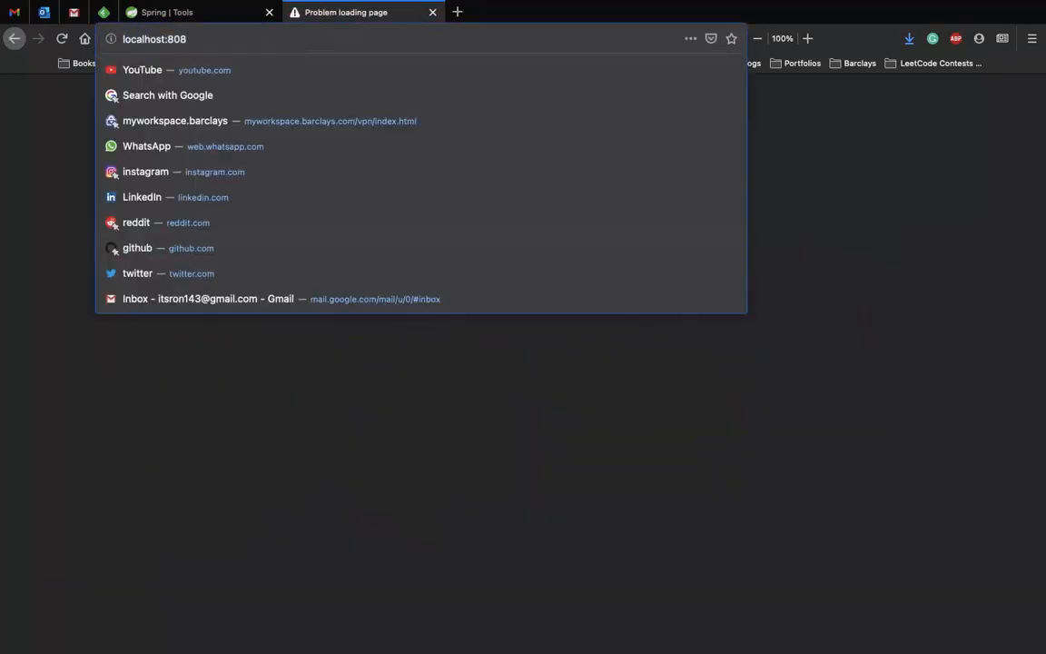
key("Return")
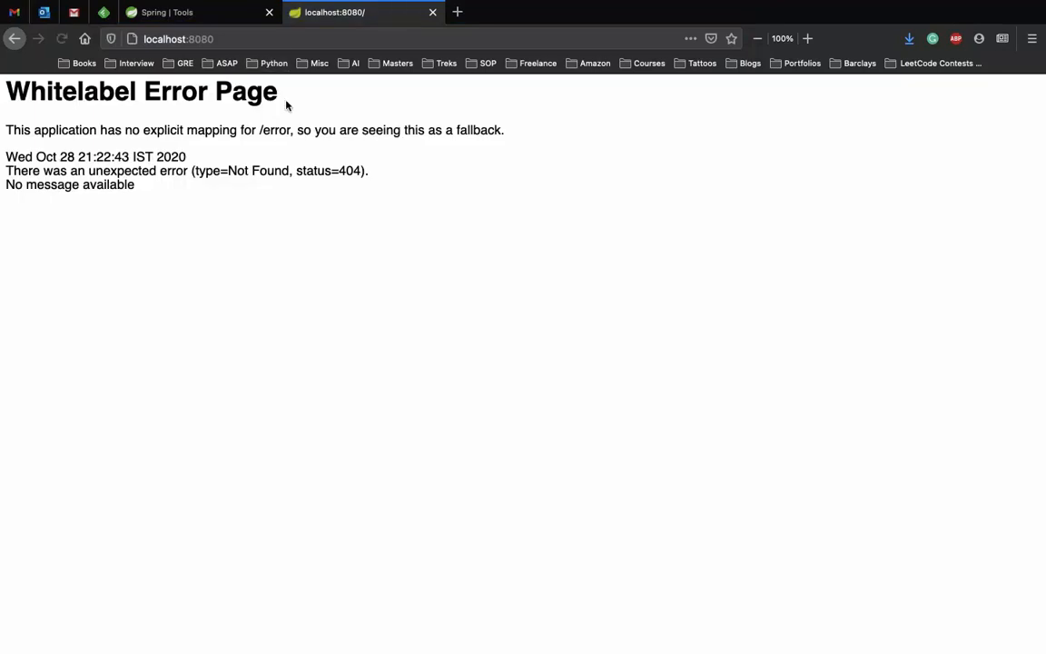
left_click(178, 38)
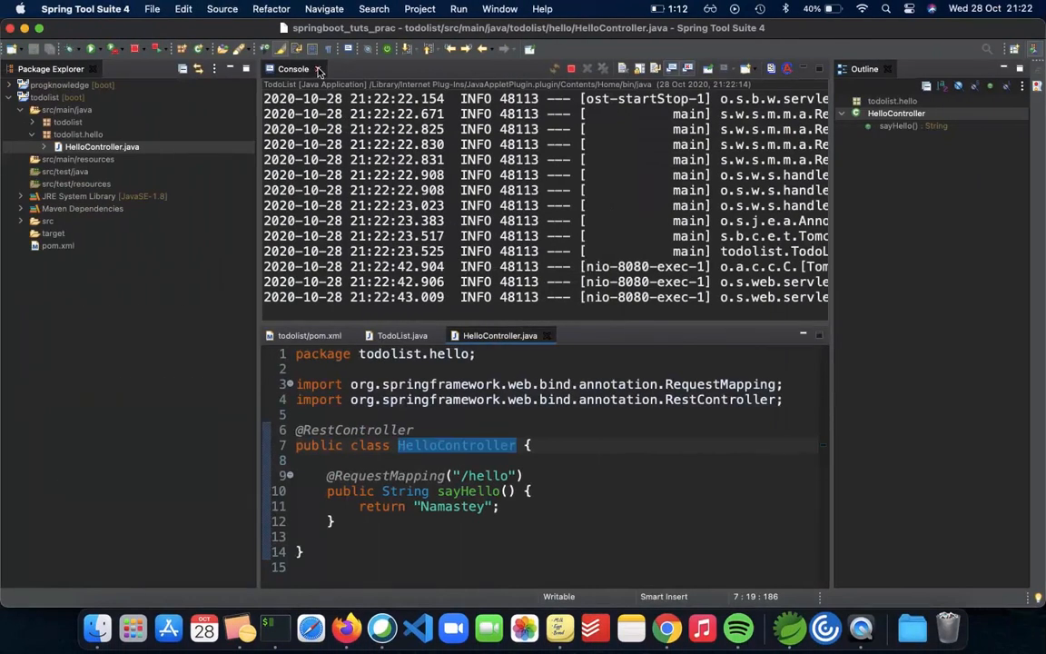
Step: Close the Console view so HelloController fills the editor
left_click(571, 69)
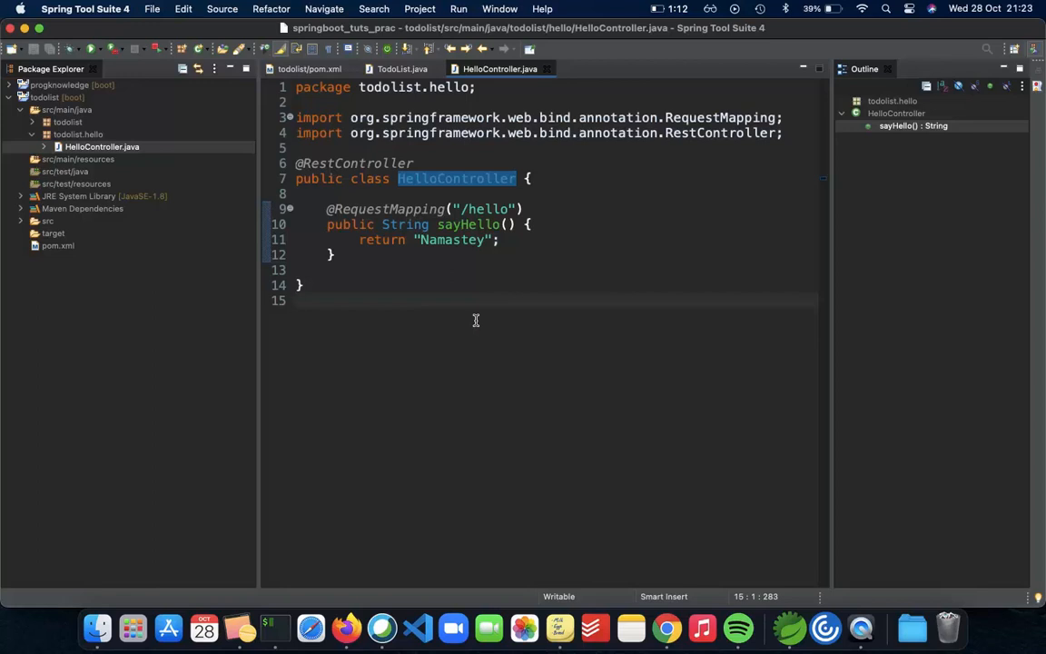
left_click(297, 302)
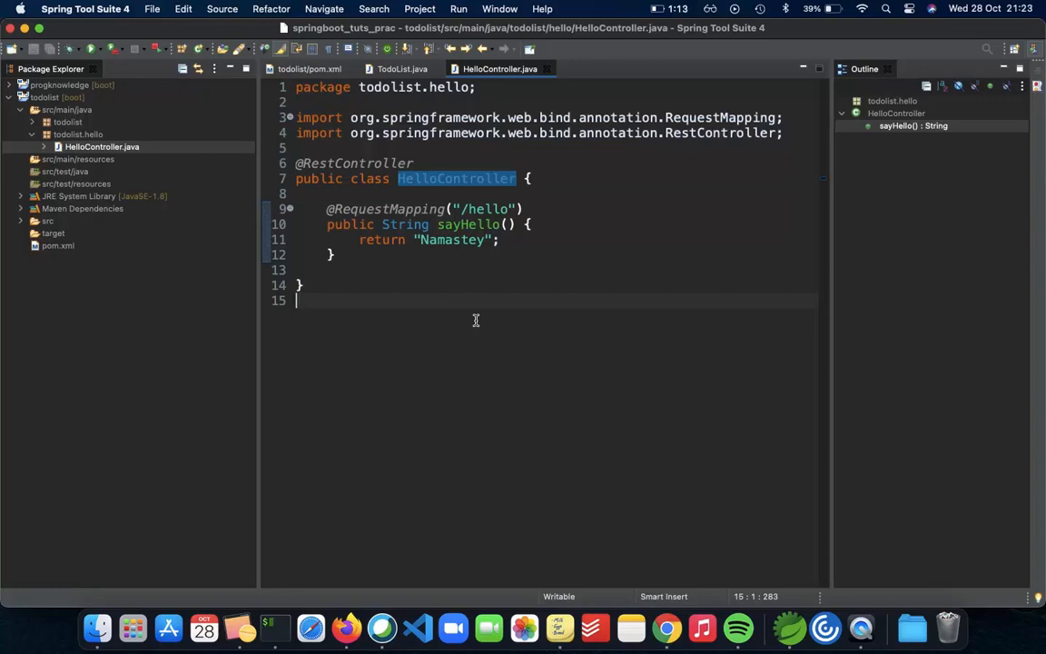
mouse_move(541, 276)
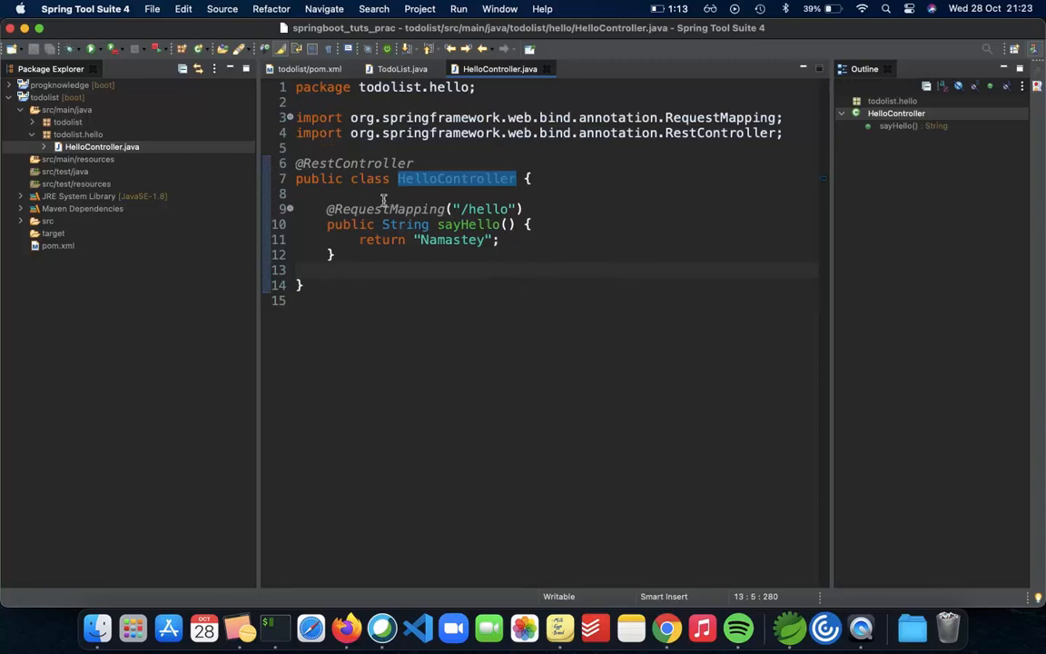
mouse_move(427, 116)
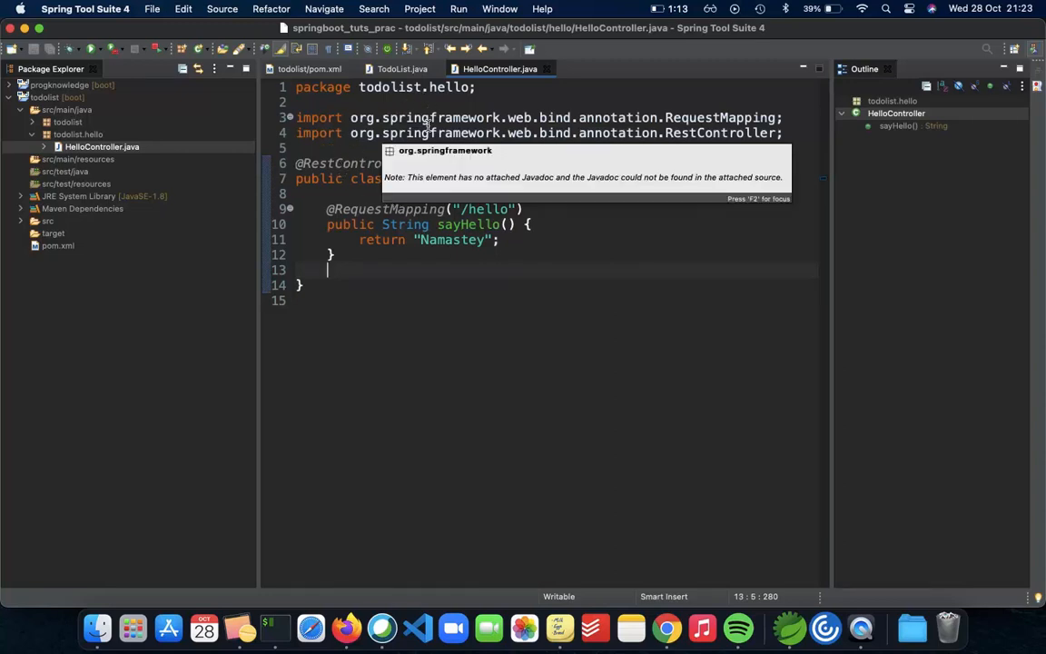
mouse_move(418, 272)
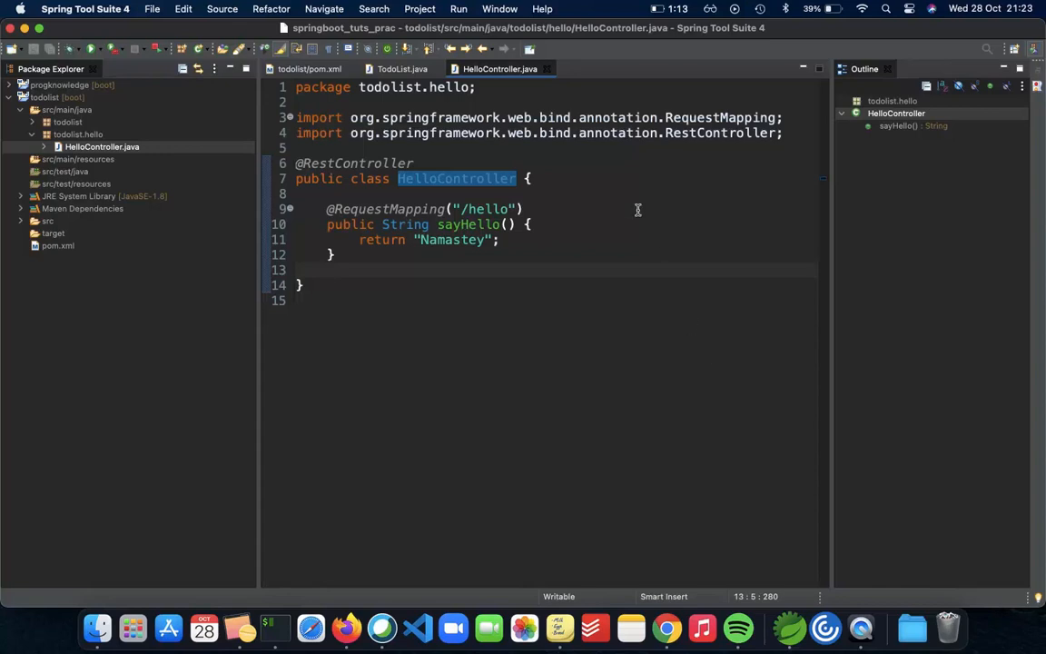
mouse_move(861, 624)
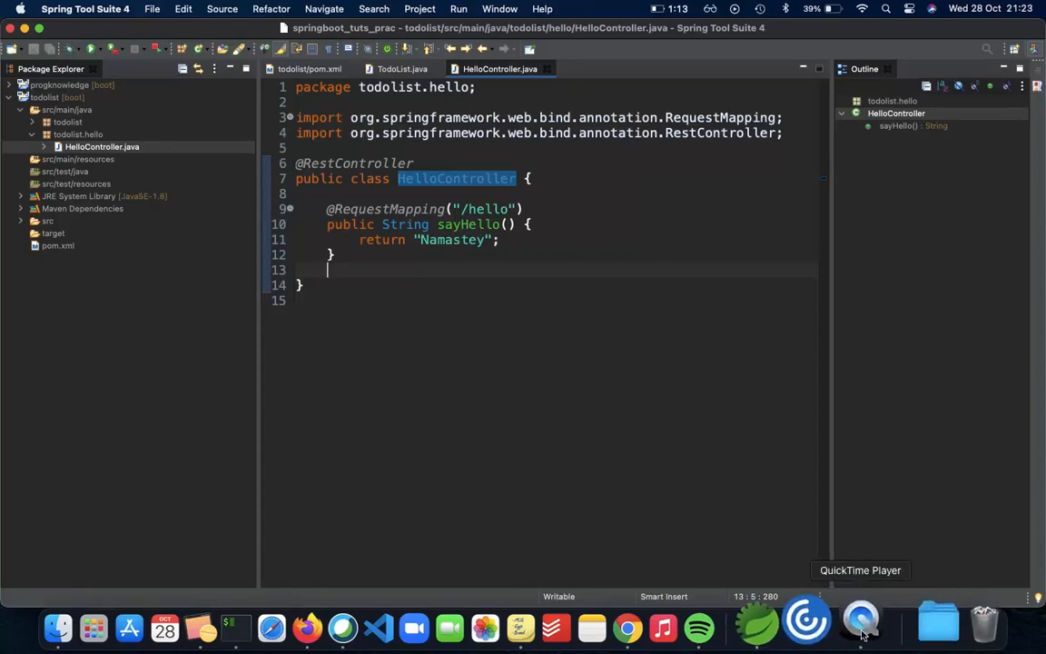